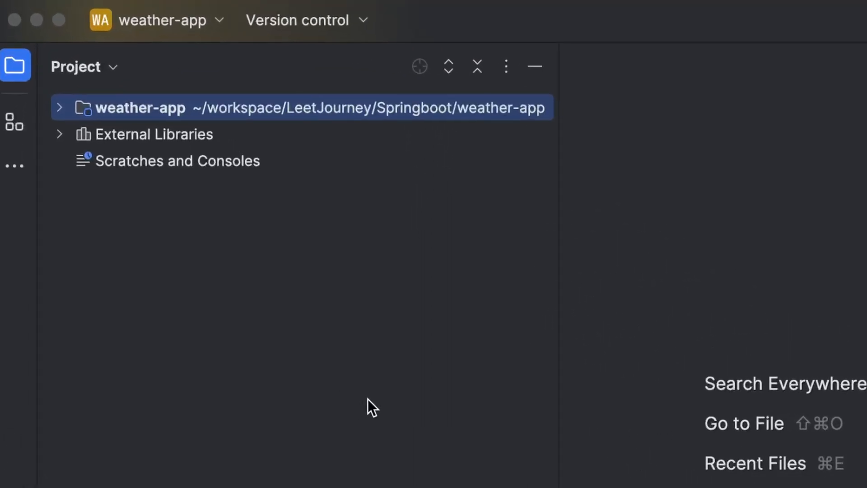
mouse_move(190, 301)
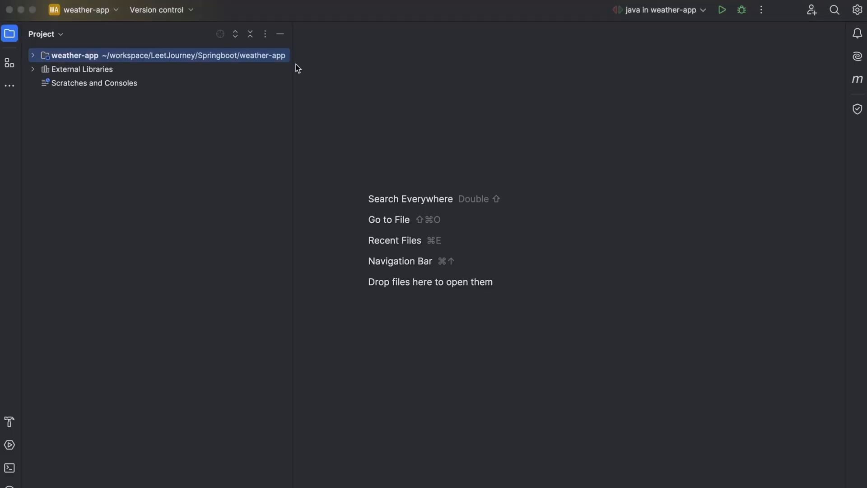
mouse_move(194, 209)
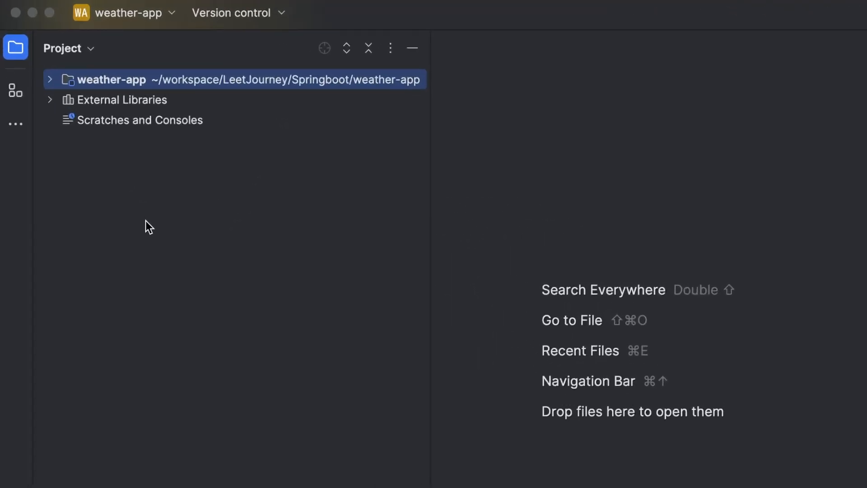
mouse_move(144, 221)
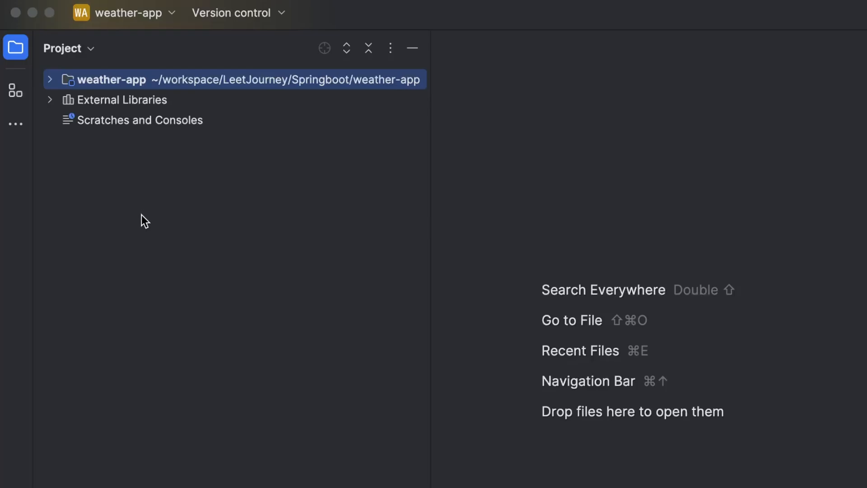
mouse_move(16, 90)
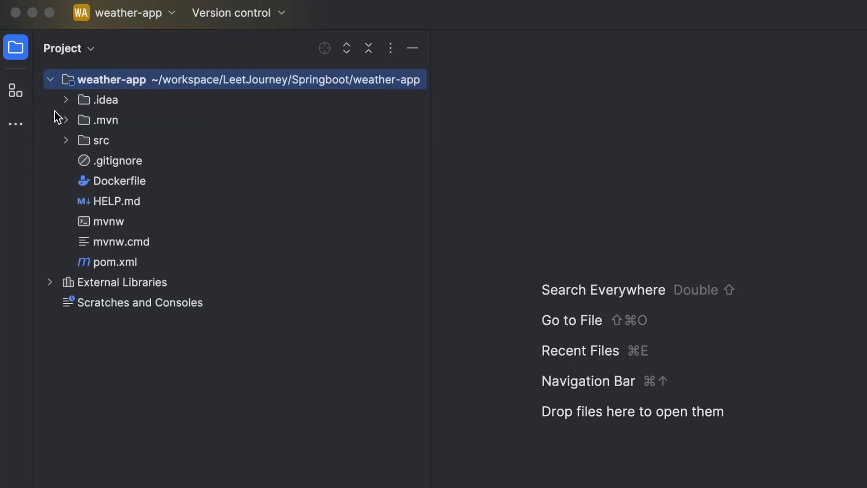
mouse_move(113, 80)
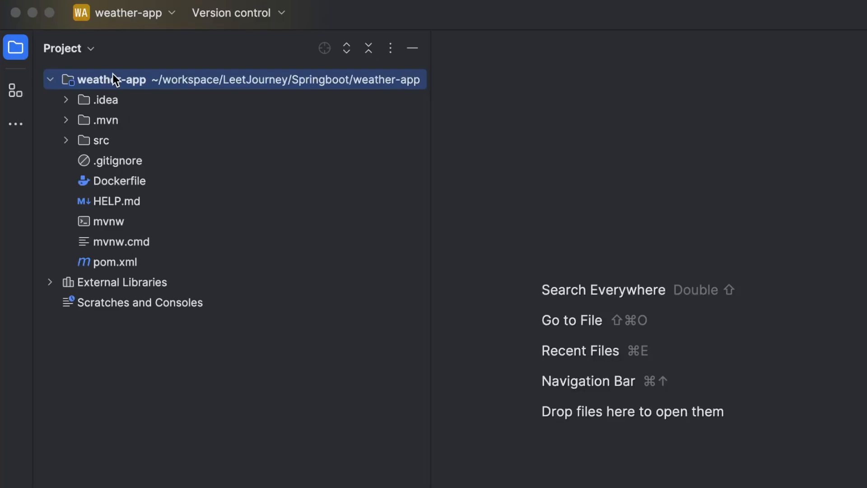
mouse_move(85, 84)
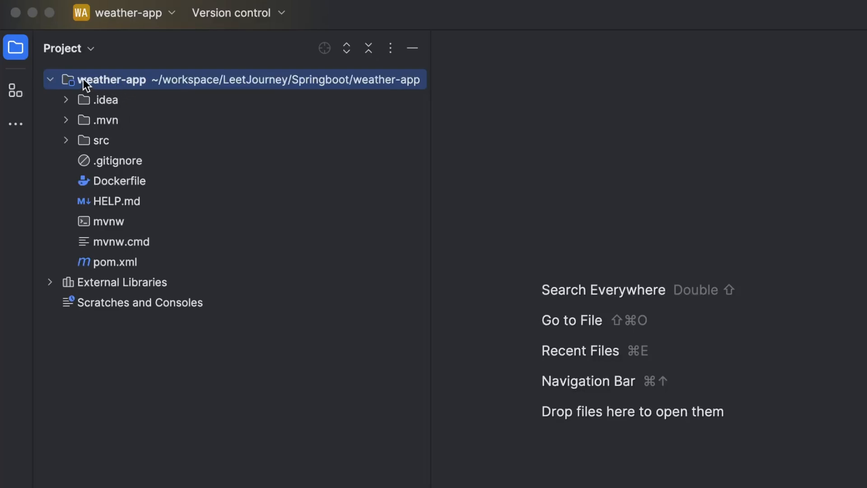
mouse_move(69, 145)
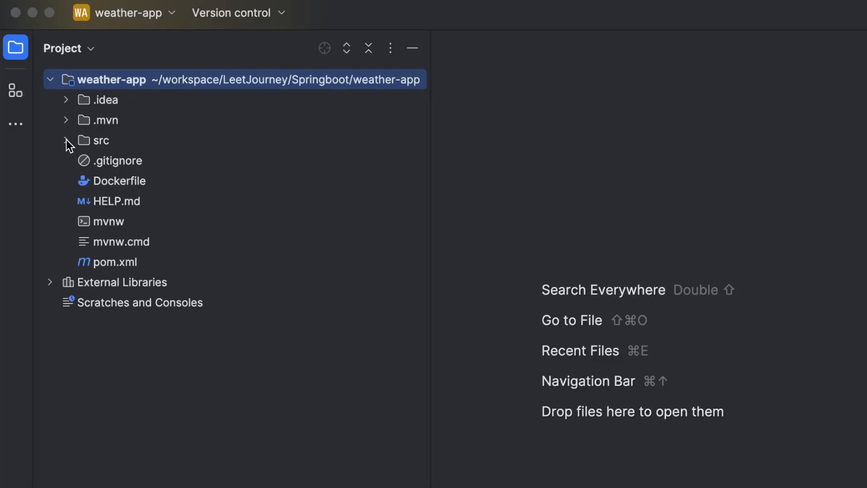
Expand src, main/java packages and select the test java folder in the Project tree.
left_click(67, 140)
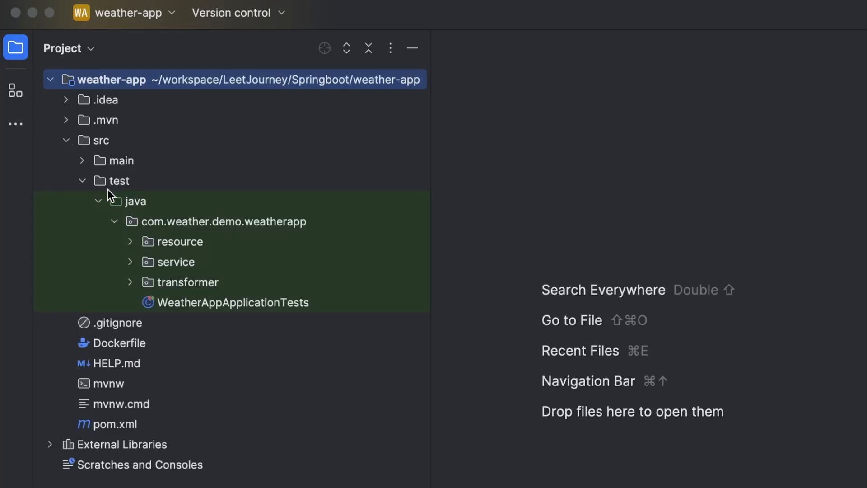
mouse_move(171, 195)
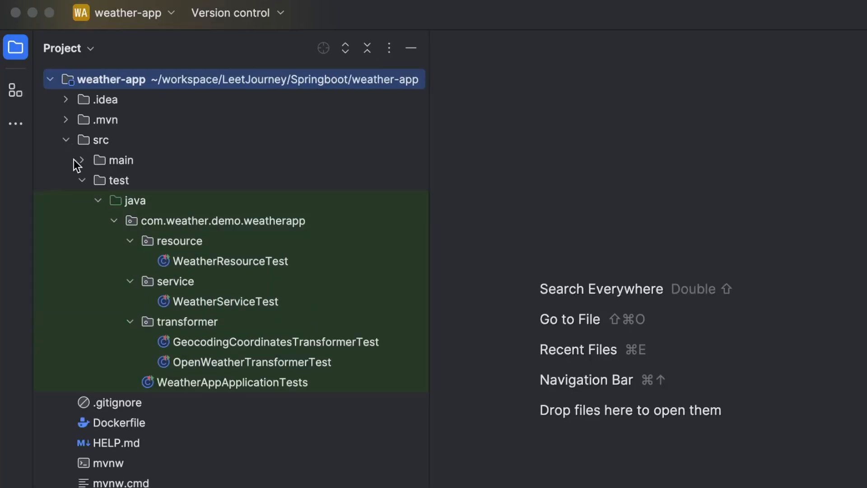
left_click(82, 160)
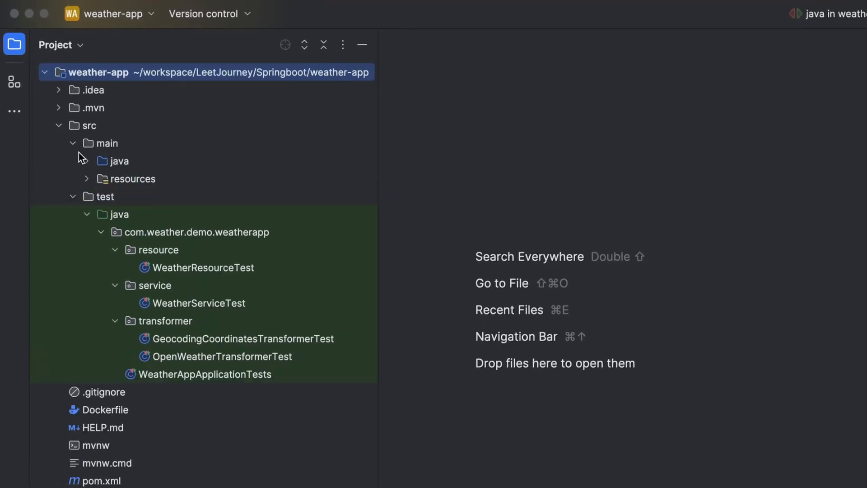
left_click(113, 161)
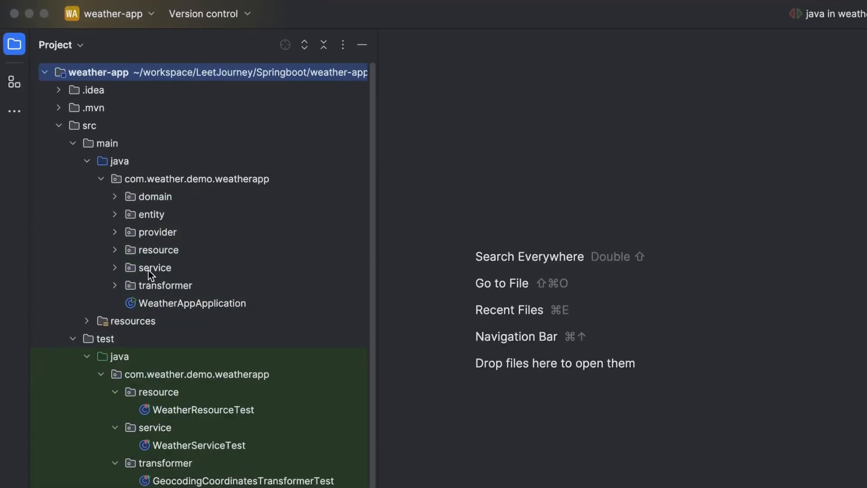
mouse_move(178, 363)
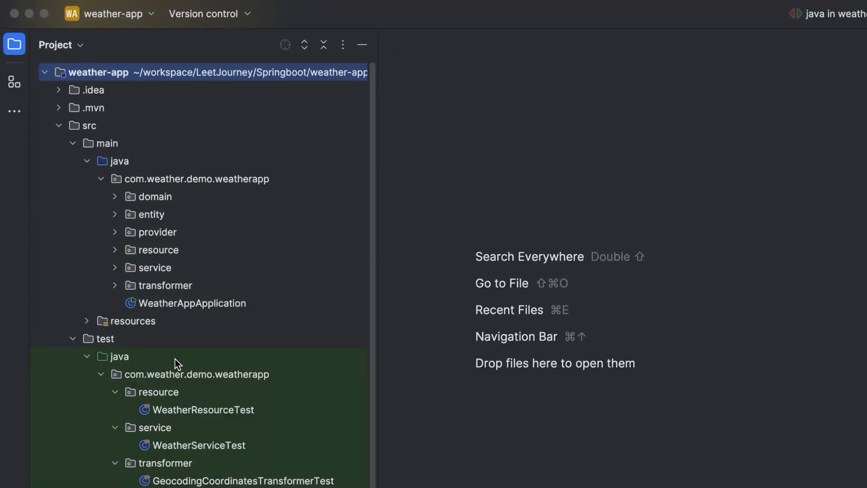
scroll("down", 3)
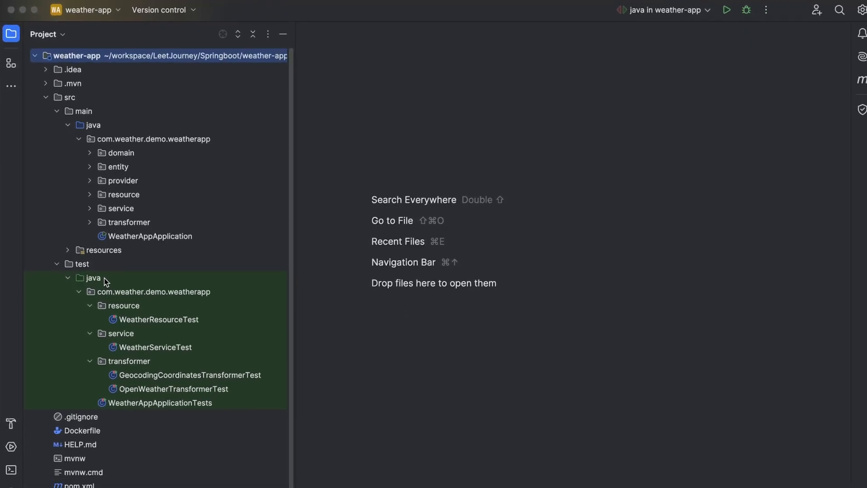
left_click(92, 276)
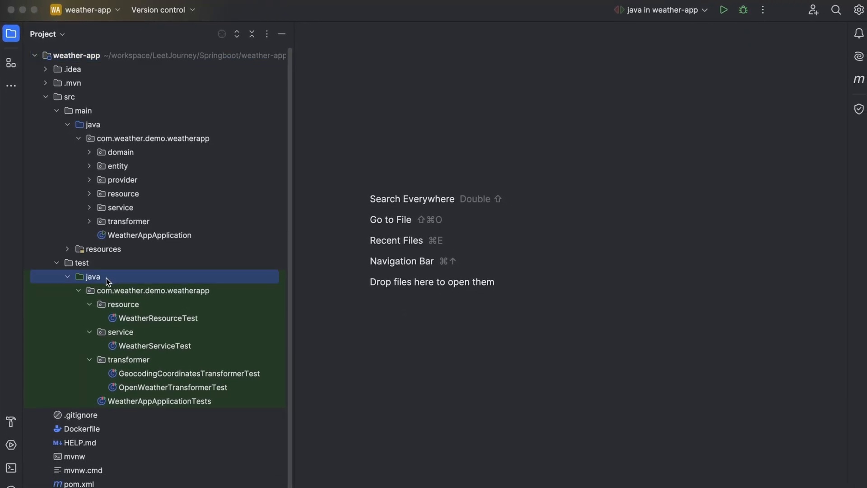
Run 'All Tests' in the test java folder with Coverage from its context menu.
right_click(93, 276)
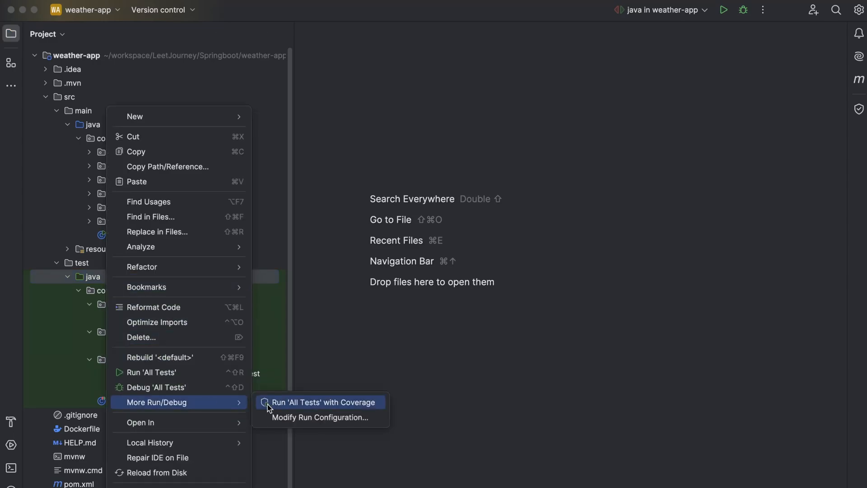
left_click(322, 402)
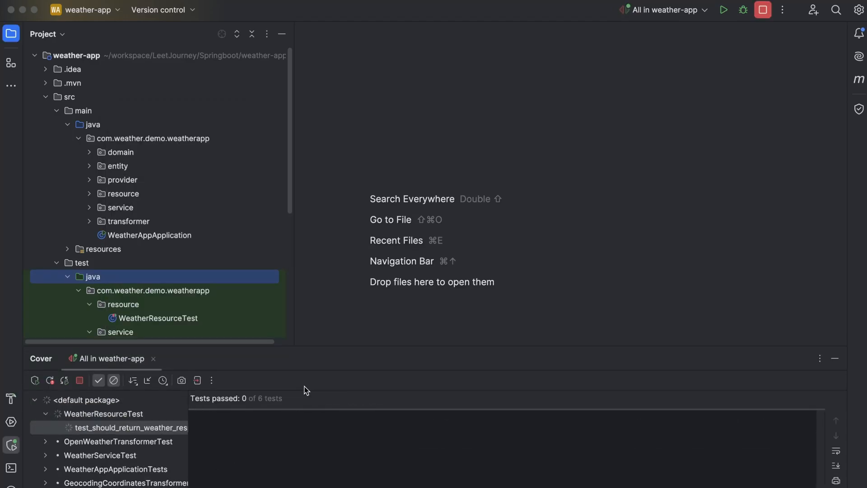
left_click(723, 9)
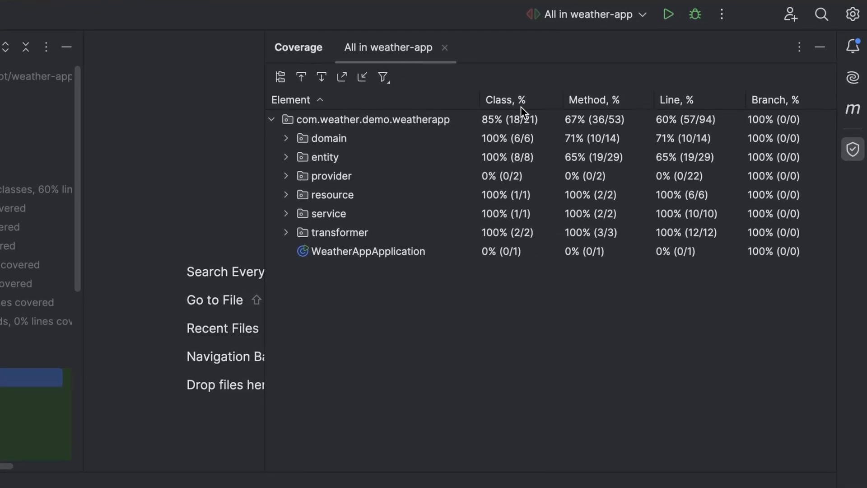
mouse_move(365, 128)
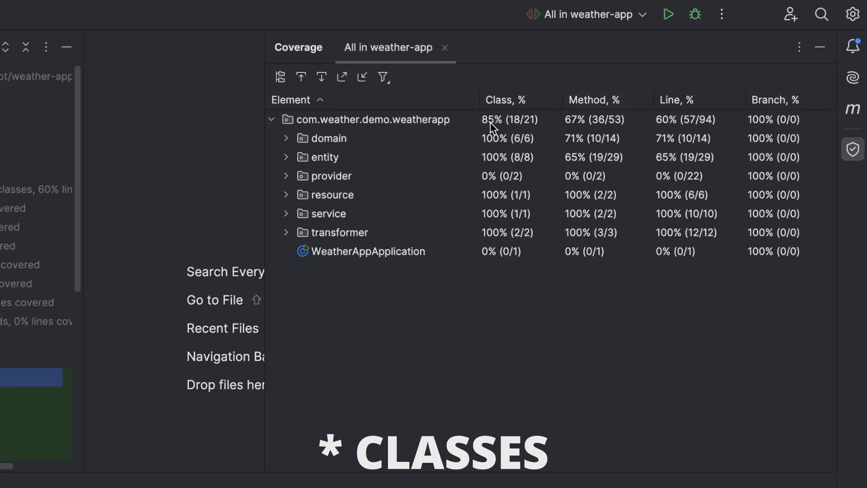
mouse_move(503, 152)
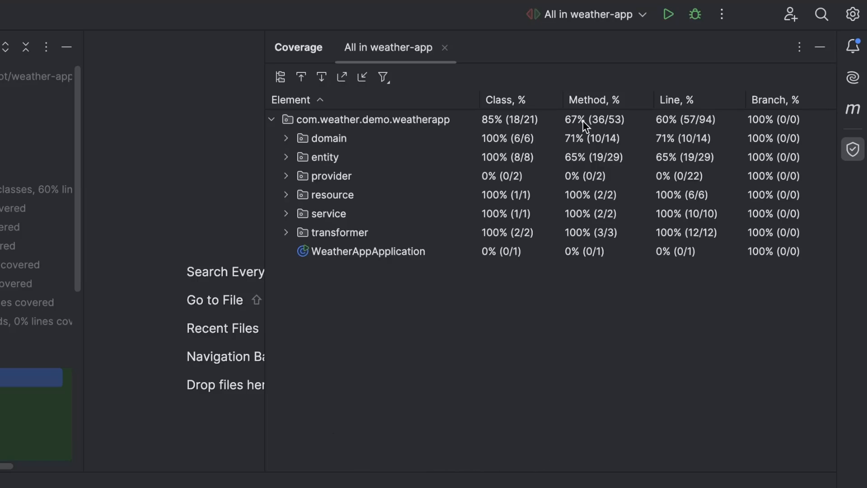
mouse_move(626, 119)
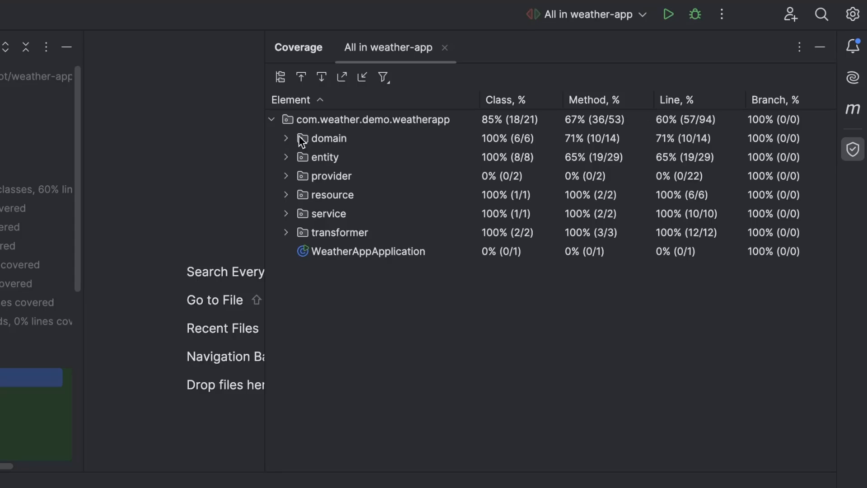
Expand the domain package's coverage breakdown and select the CityCoordinates row.
left_click(286, 139)
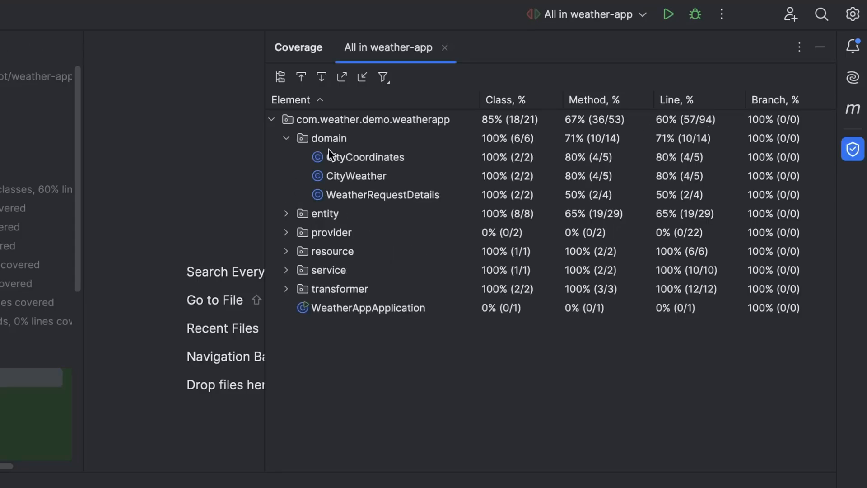
left_click(368, 157)
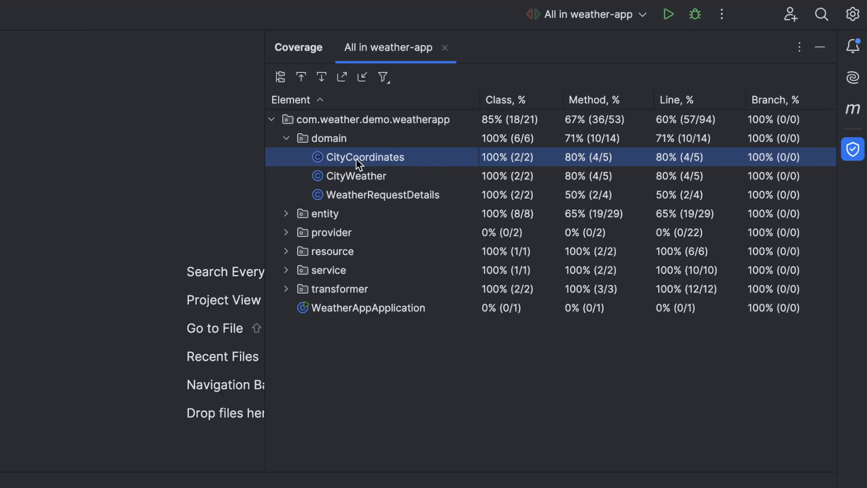
Open CityCoordinates source and expand the resource package to show WeatherResource coverage.
double_click(365, 157)
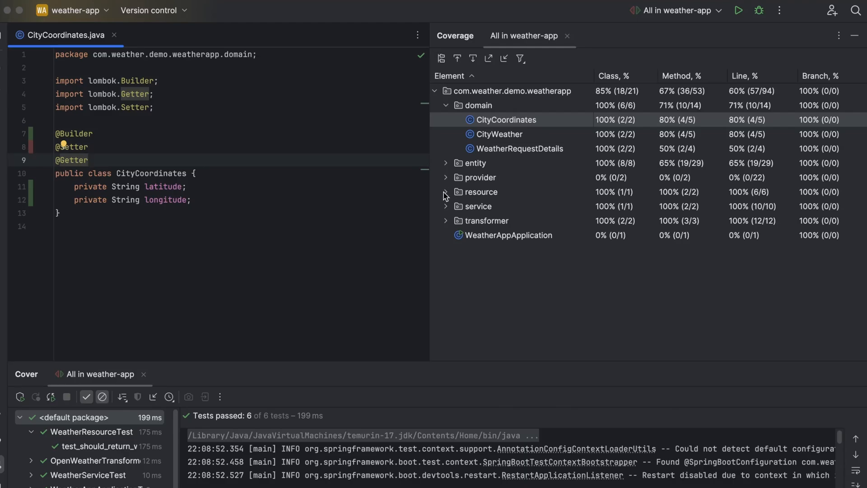
left_click(446, 192)
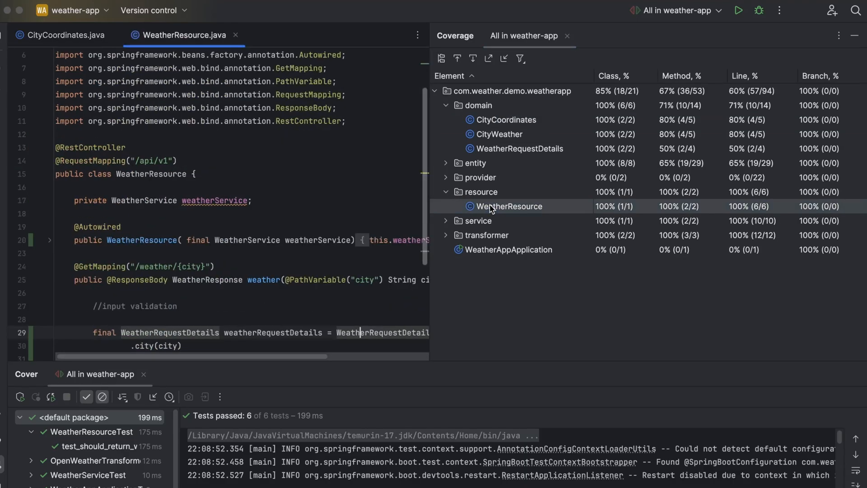
scroll("down", 3)
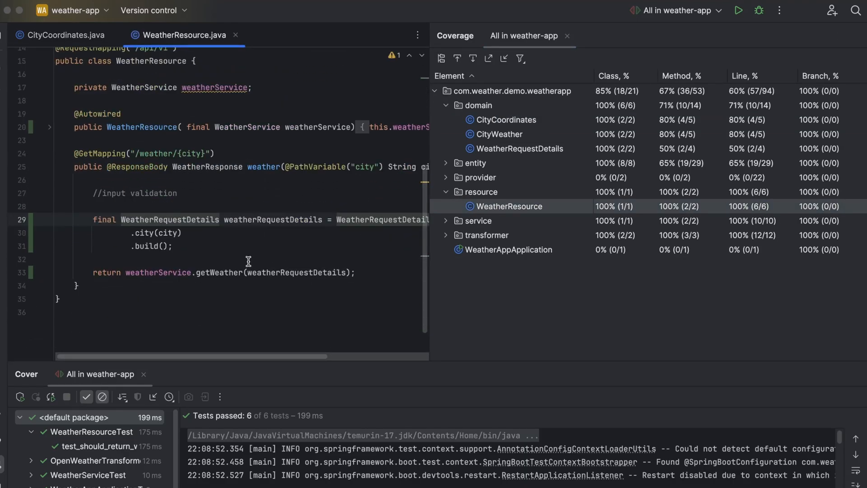
mouse_move(185, 252)
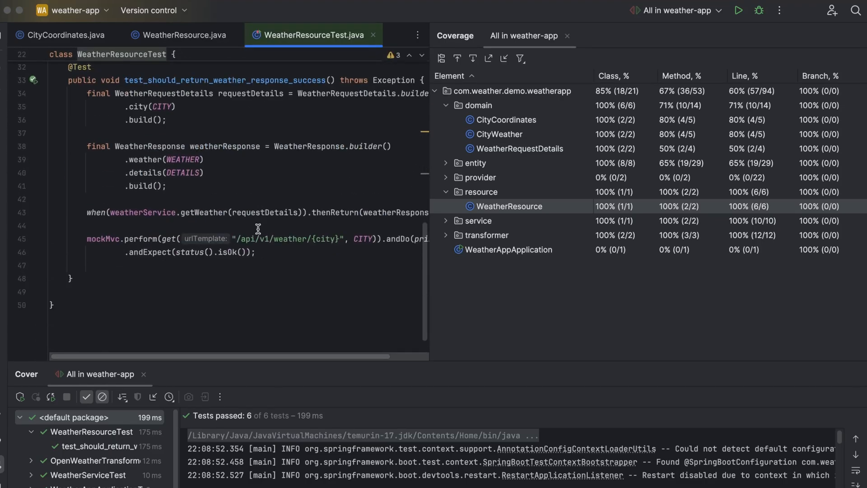
mouse_move(233, 116)
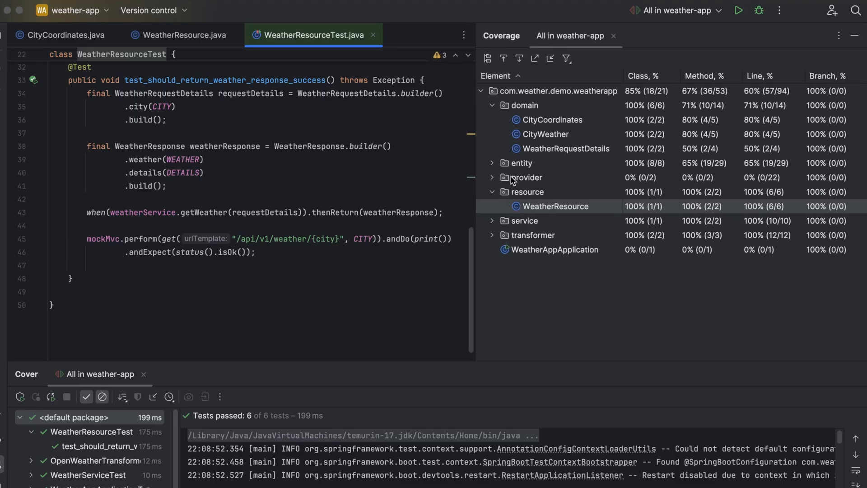
mouse_move(535, 59)
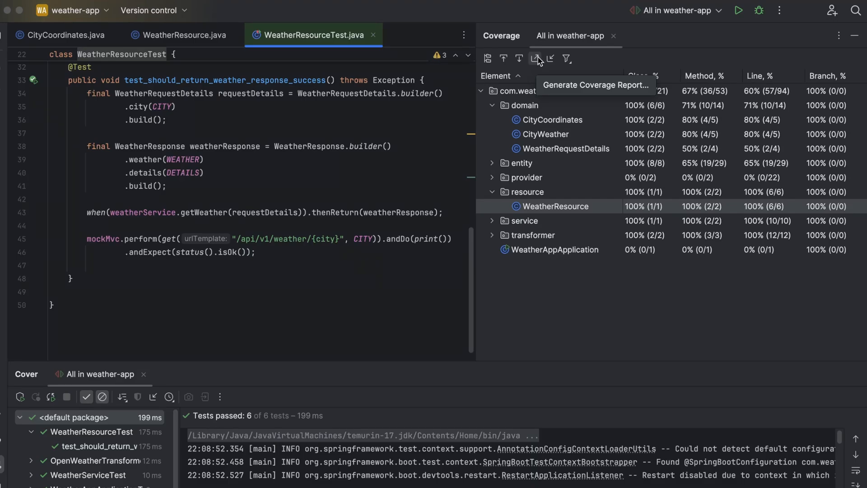
mouse_move(535, 65)
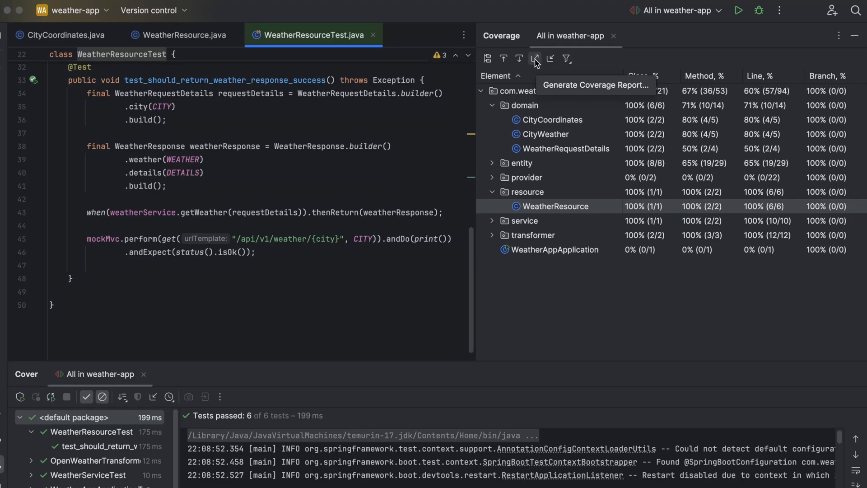
Save the HTML coverage report into the htmlReport folder and show the Project tree.
left_click(534, 59)
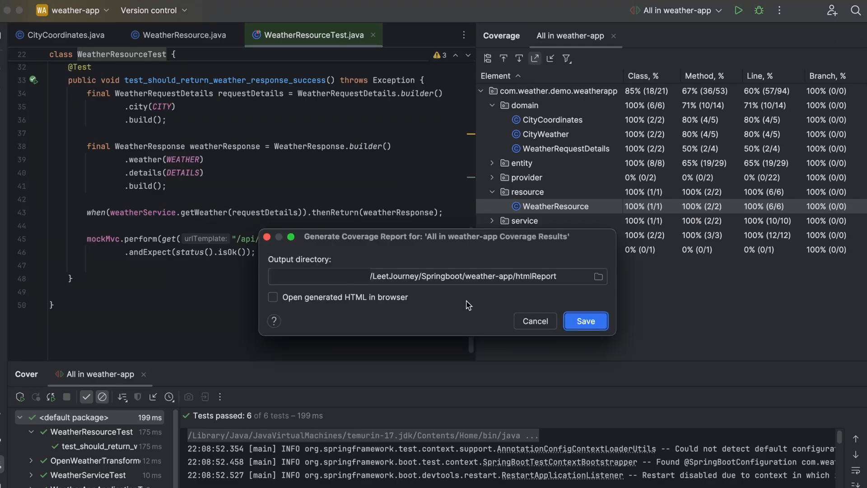
left_click(585, 320)
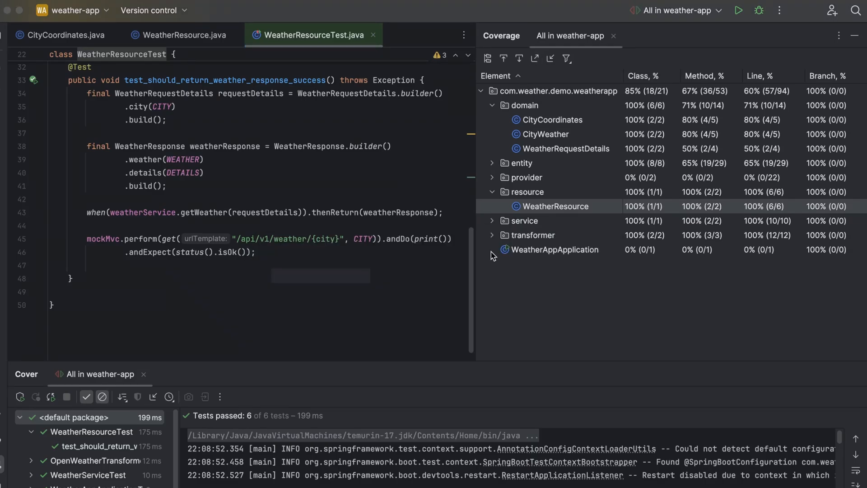
left_click(8, 35)
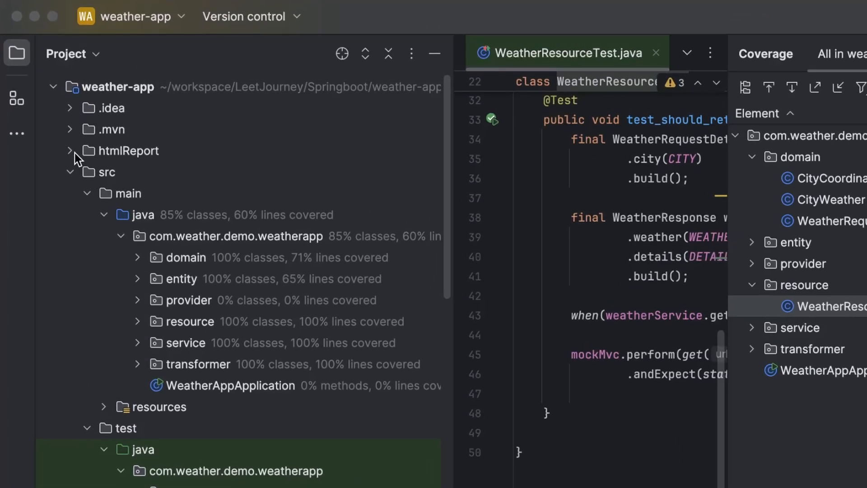
mouse_move(72, 152)
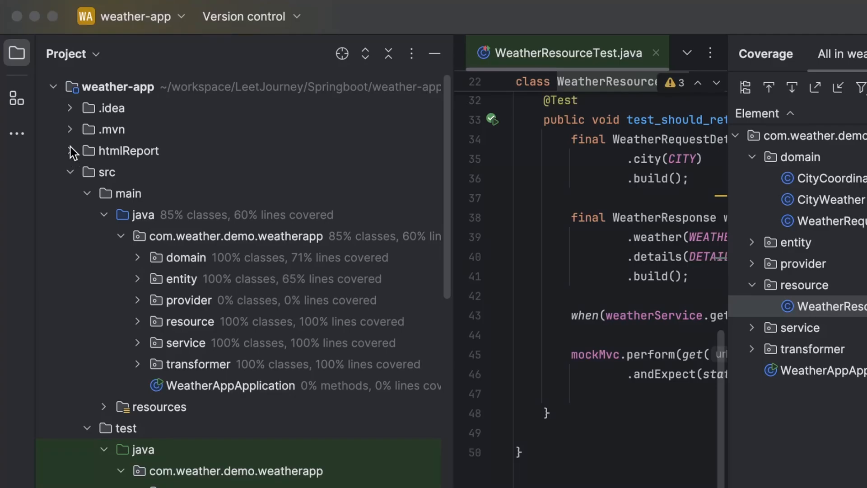
mouse_move(71, 160)
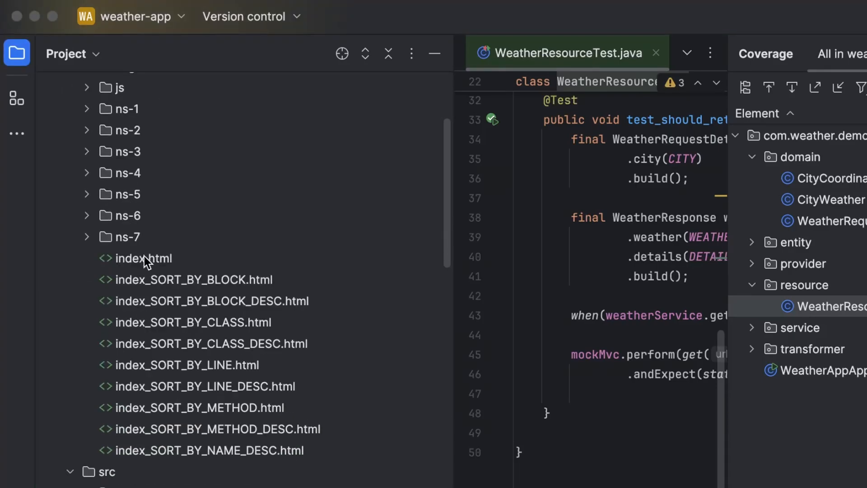
Open index.html from the htmlReport folder in the editor preview.
left_click(145, 258)
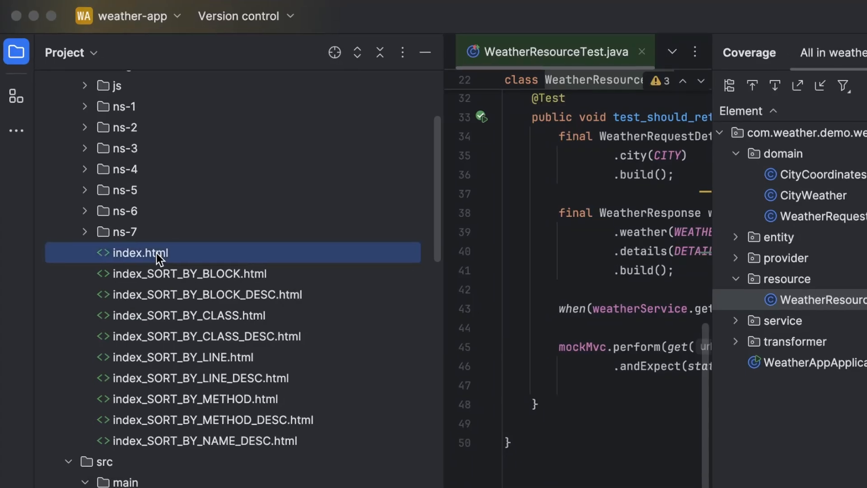
double_click(140, 253)
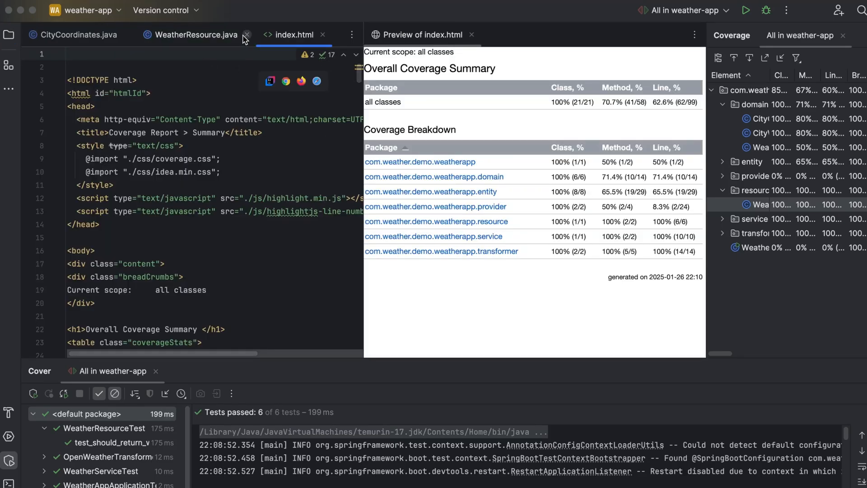
Close WeatherResource.java so only the index.html preview remains open.
left_click(246, 34)
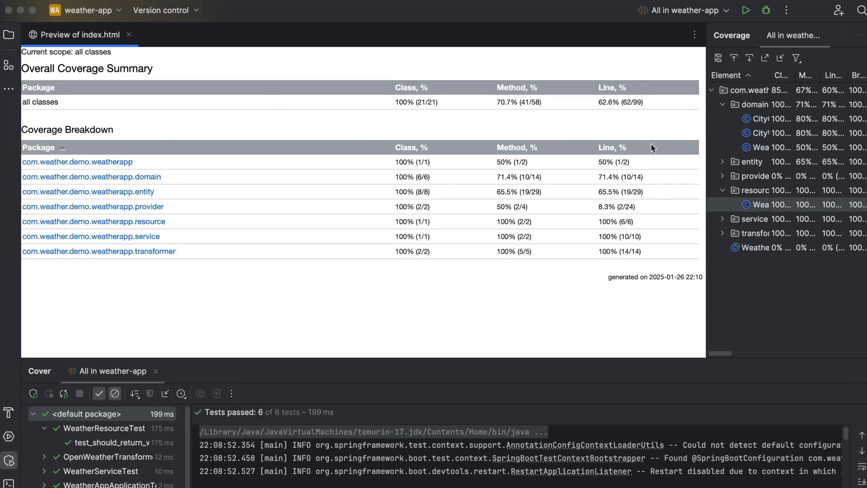
mouse_move(551, 234)
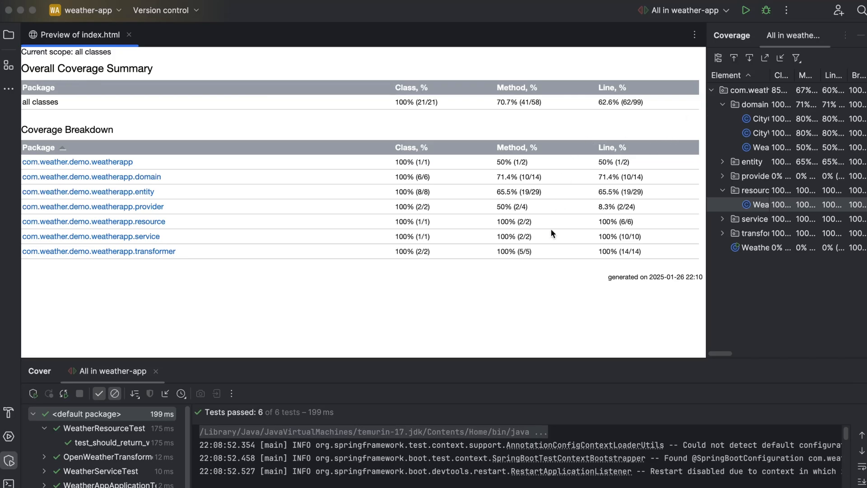
mouse_move(493, 271)
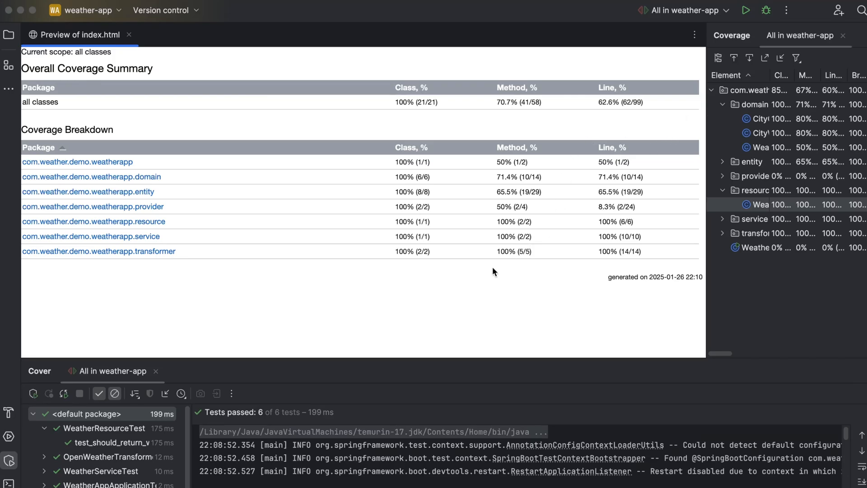
mouse_move(225, 230)
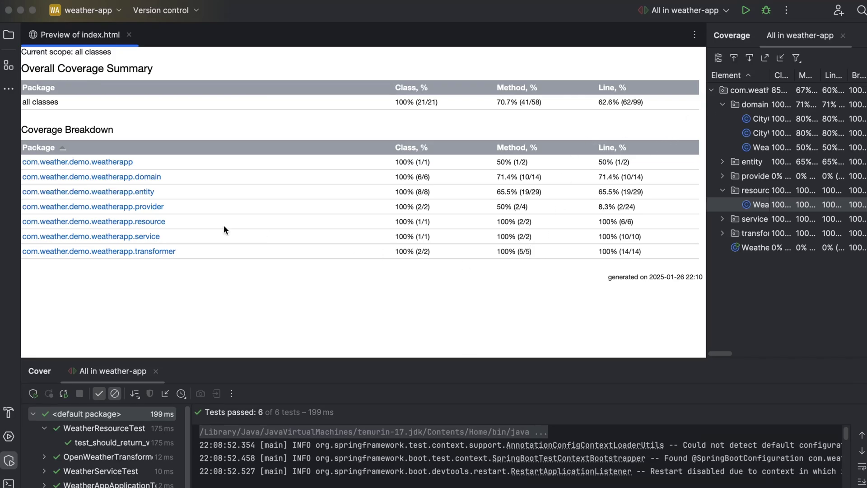
mouse_move(92, 177)
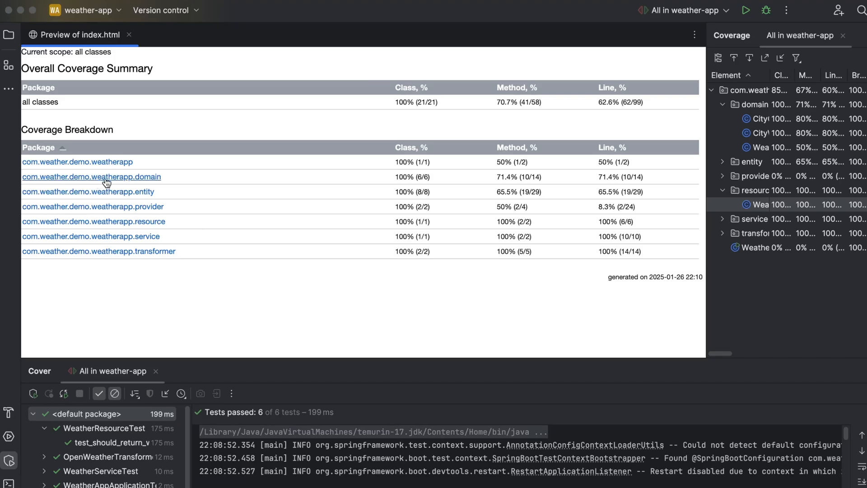
mouse_move(117, 137)
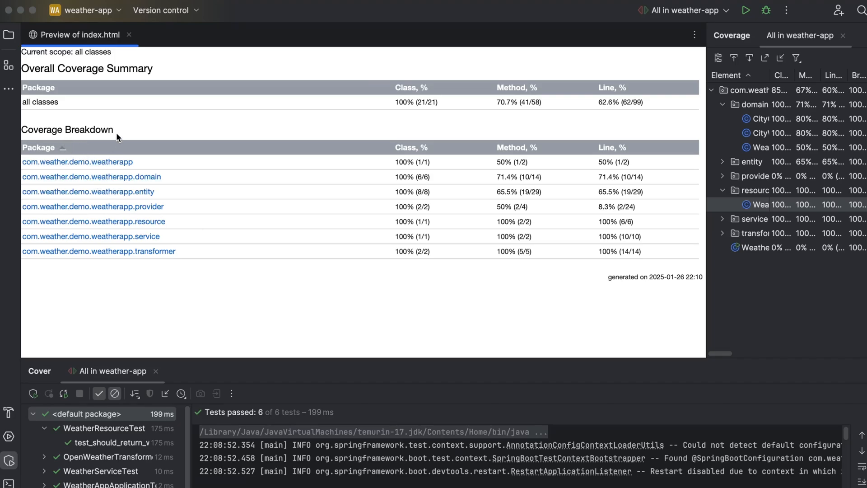
Drill into the domain package page and view CityCoordinates' highlighted source coverage.
left_click(91, 177)
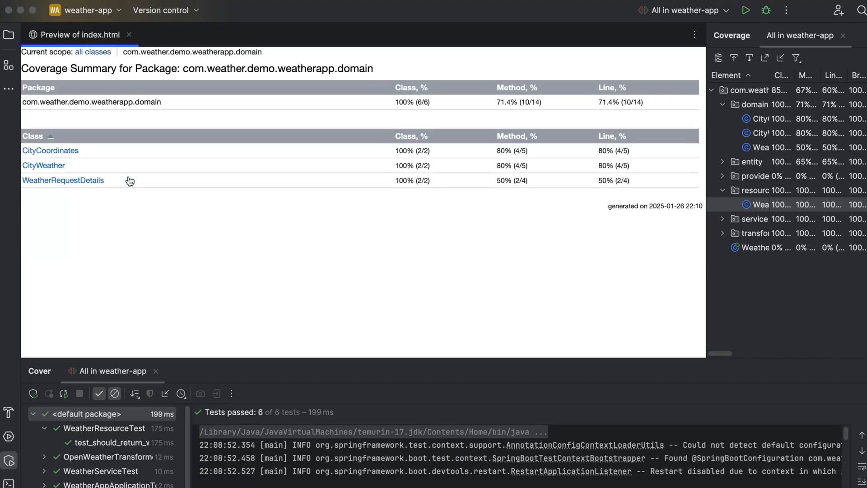
left_click(50, 150)
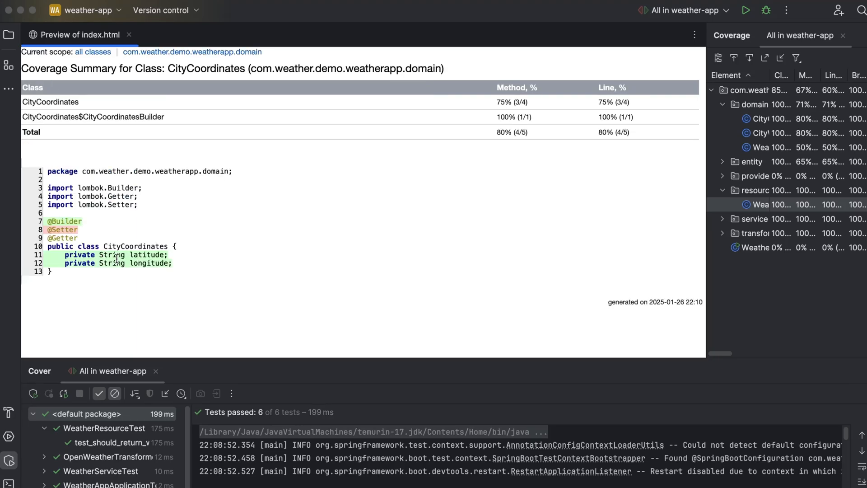
mouse_move(215, 261)
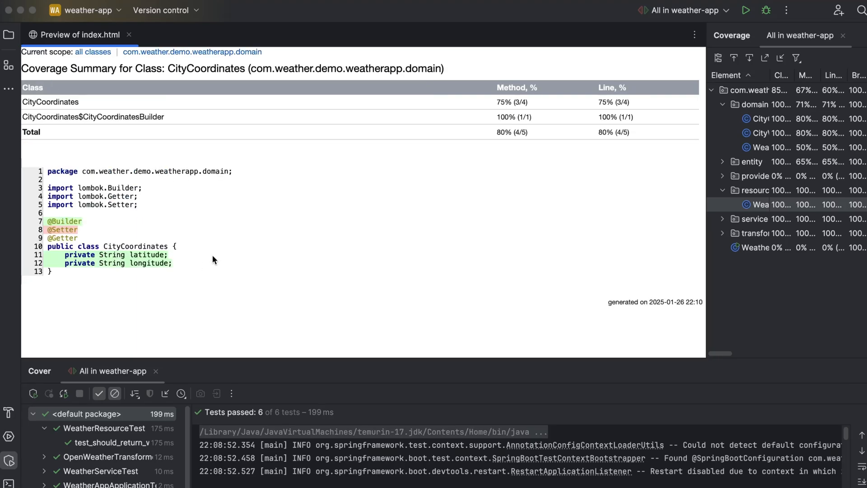
mouse_move(224, 251)
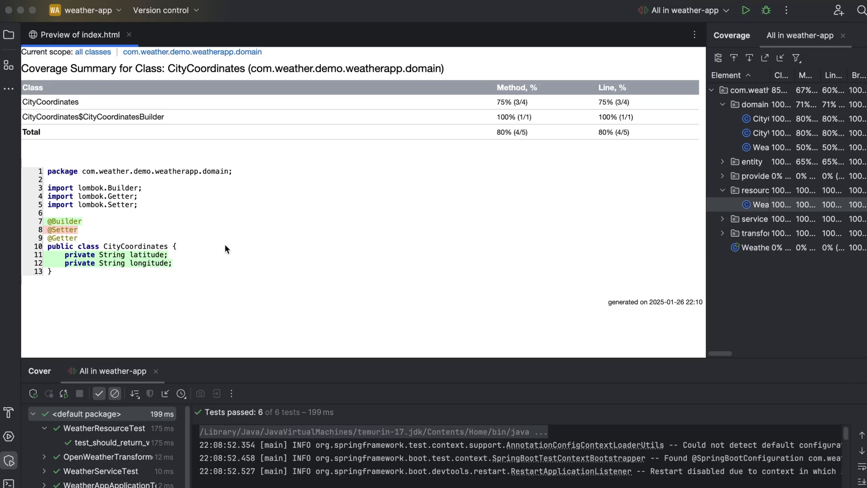
mouse_move(229, 243)
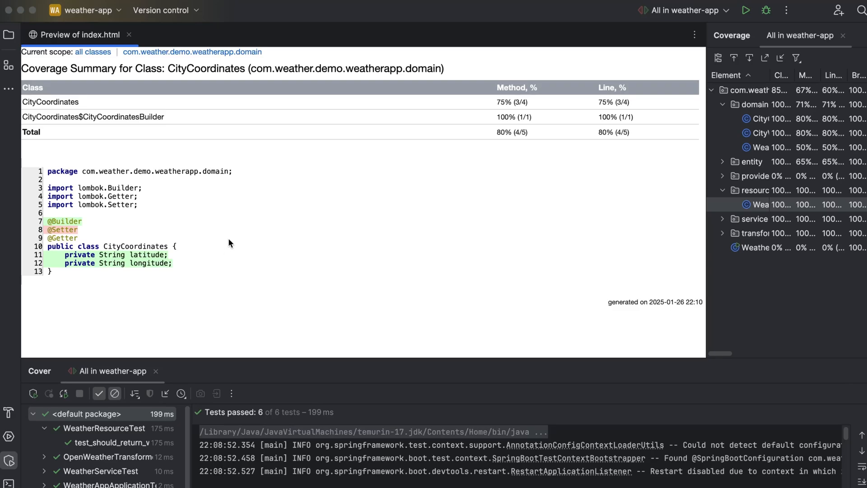
mouse_move(163, 276)
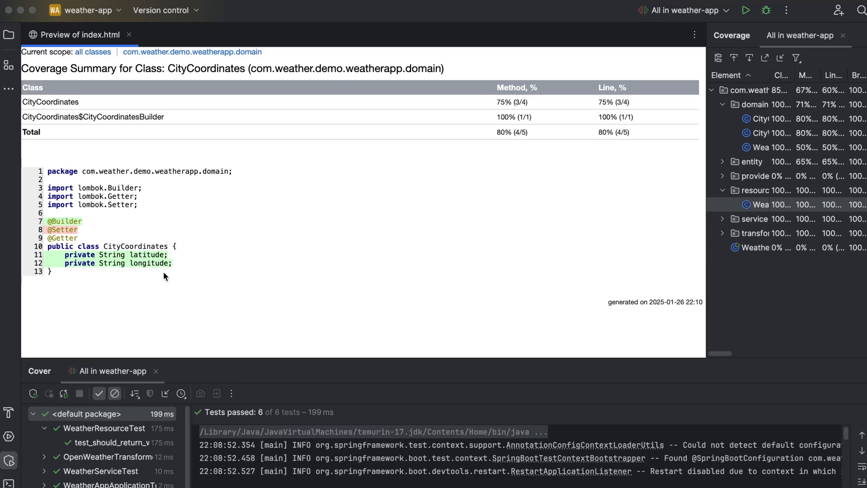
mouse_move(150, 96)
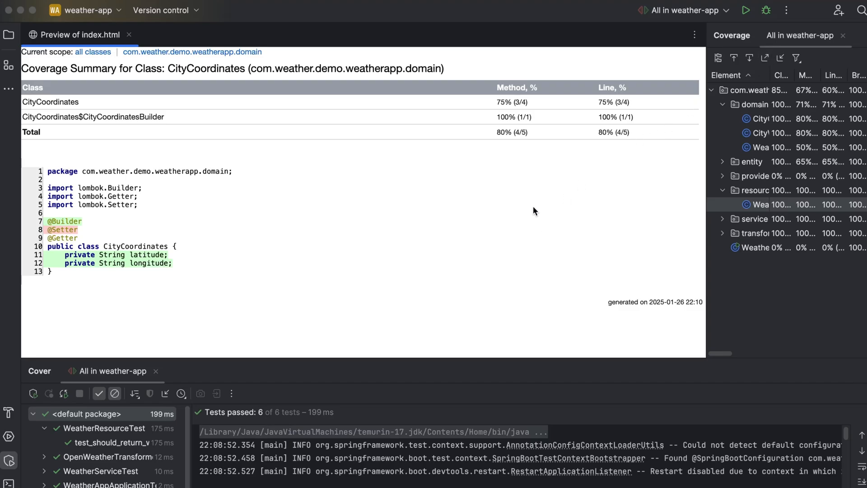
mouse_move(510, 214)
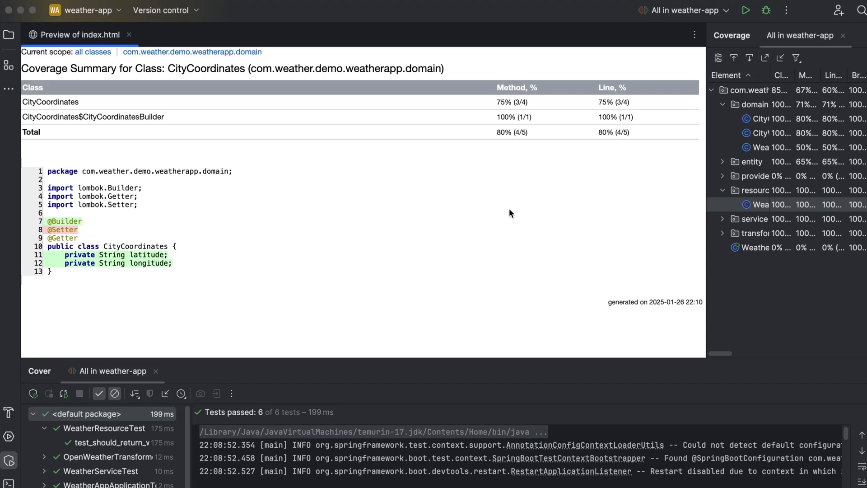
mouse_move(432, 189)
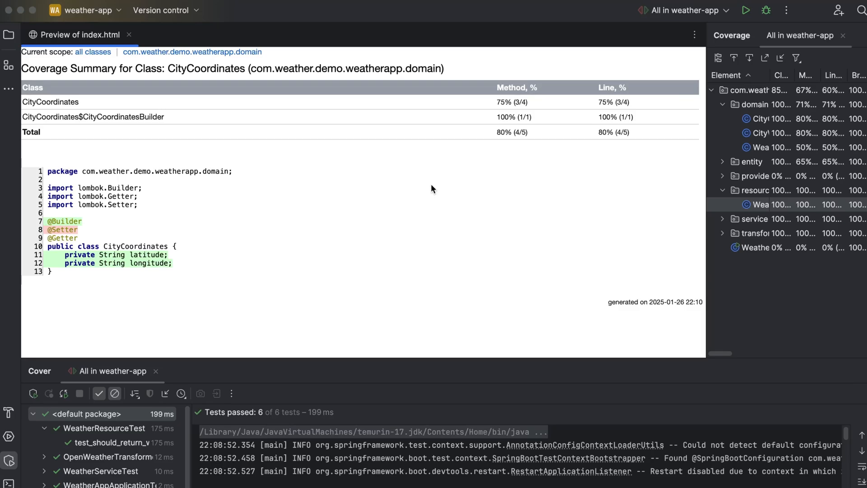
mouse_move(427, 184)
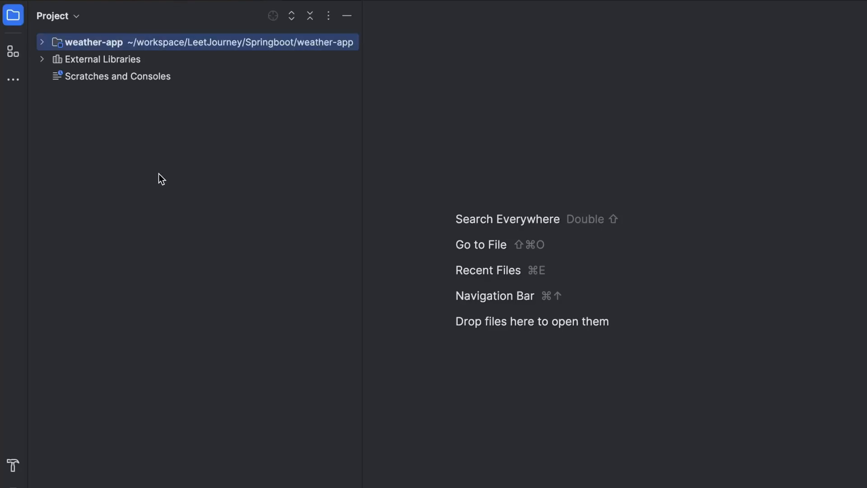
Open pom.xml and place the jacoco-maven-plugin 0.8.10 block after the Spring Boot plugin.
left_click(42, 42)
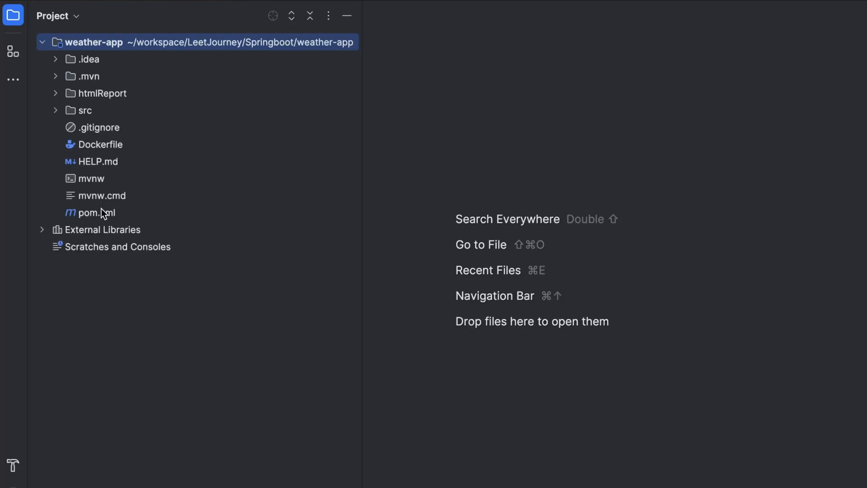
double_click(98, 212)
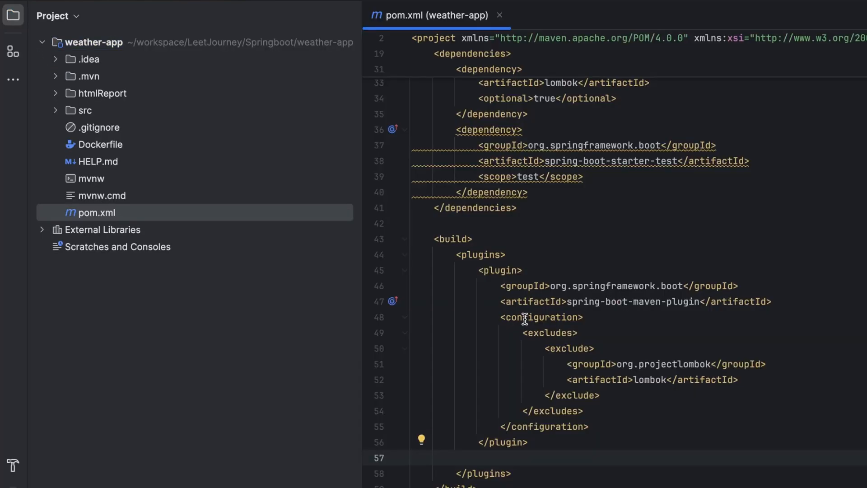
mouse_move(545, 456)
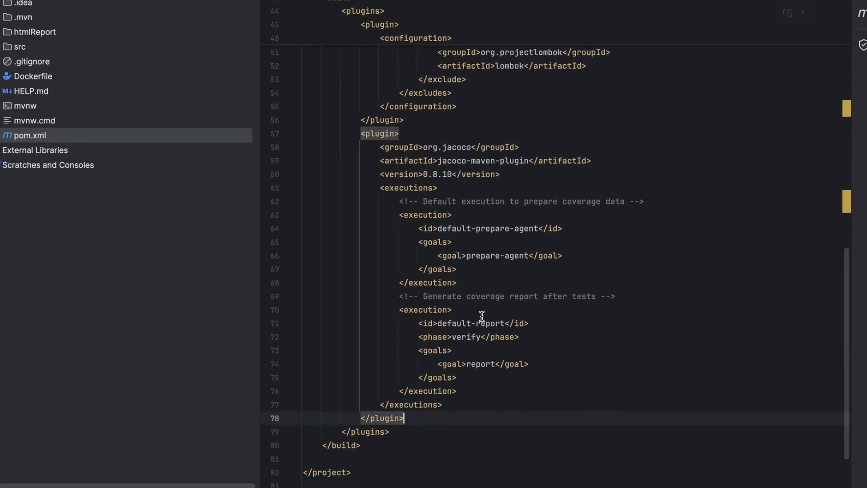
mouse_move(481, 308)
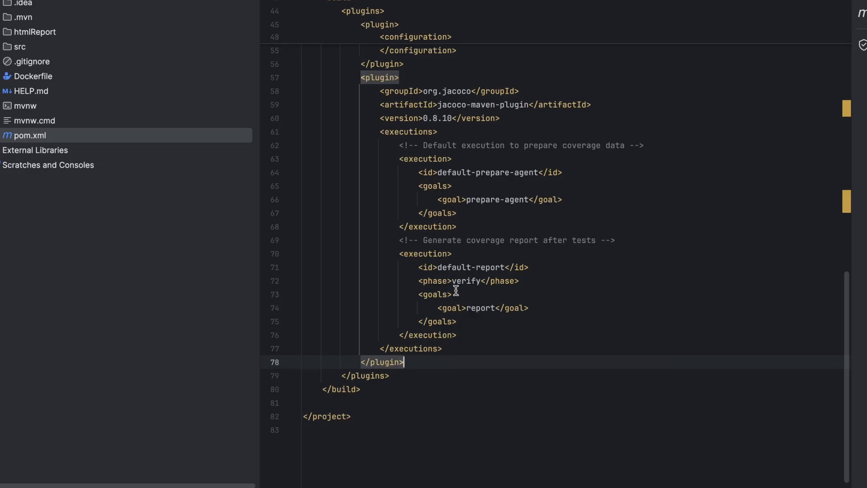
mouse_move(481, 308)
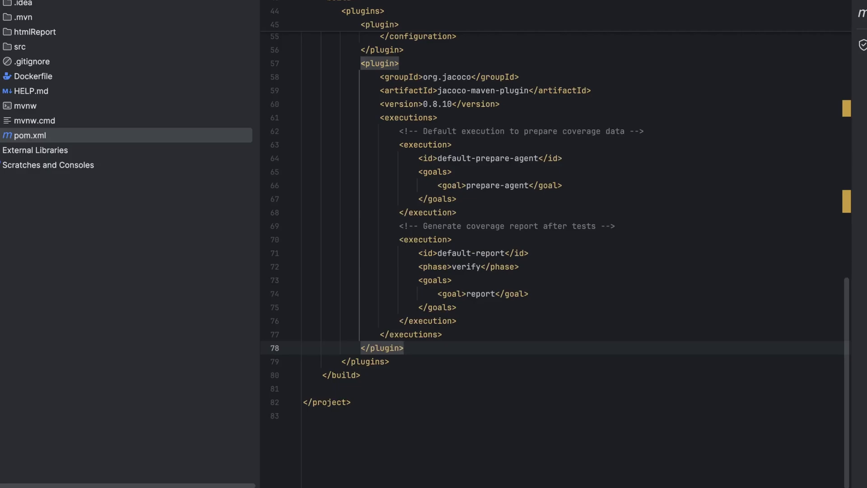
mouse_move(553, 304)
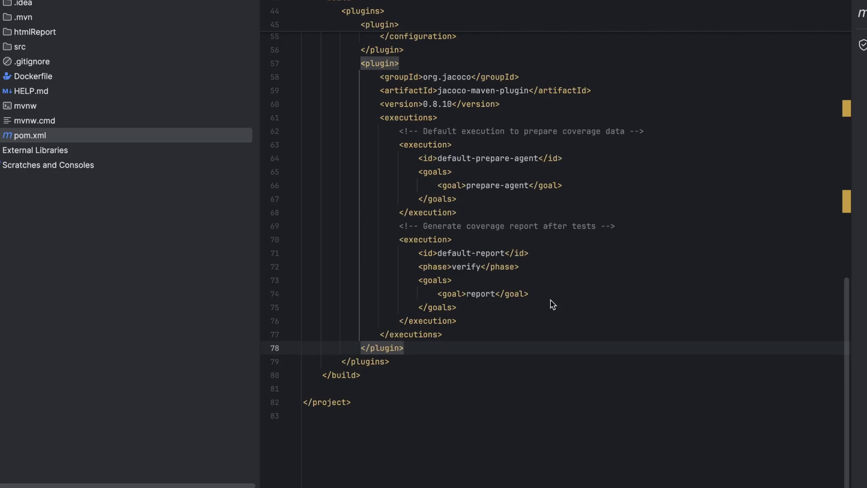
Add the dataFile/outputDirectory configuration to the JaCoCo plugin and load Maven changes.
left_click(426, 334)
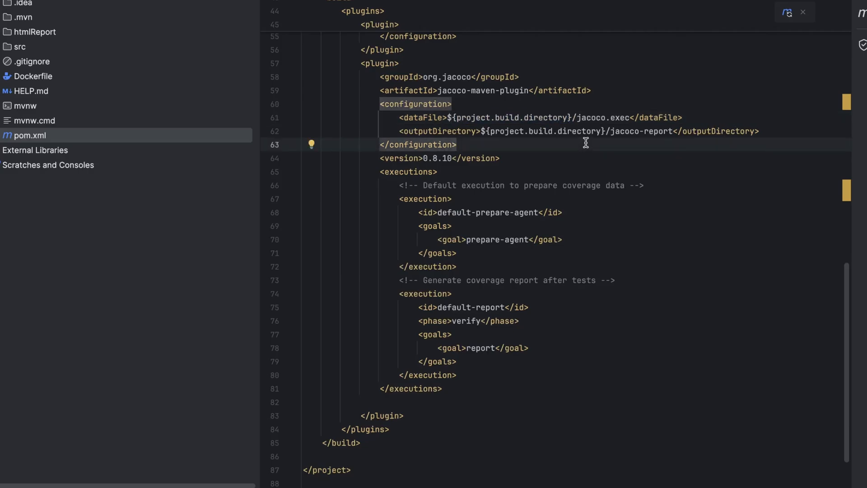
mouse_move(425, 76)
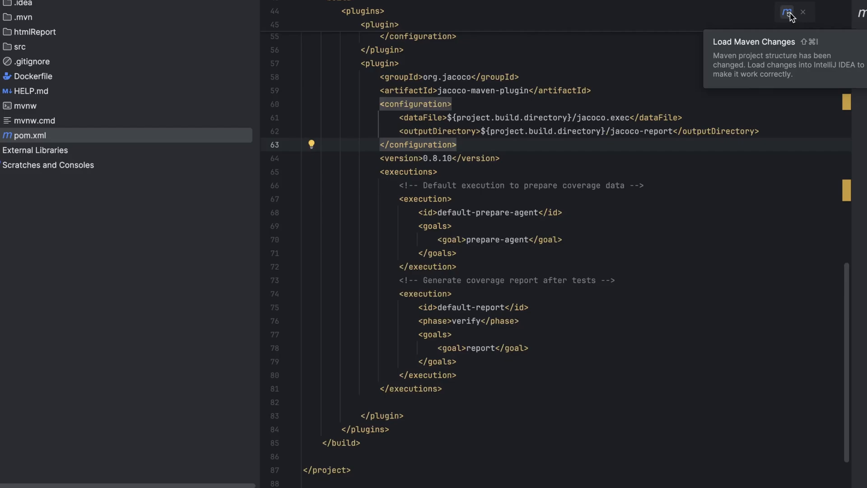
left_click(786, 13)
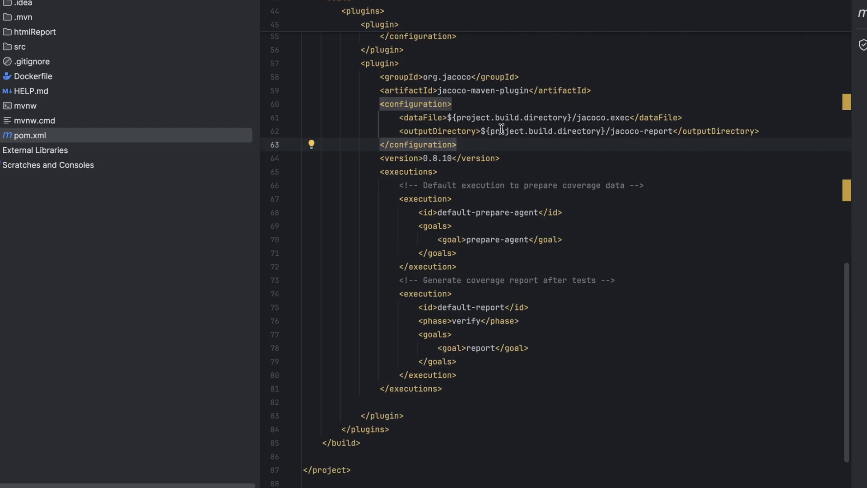
mouse_move(620, 149)
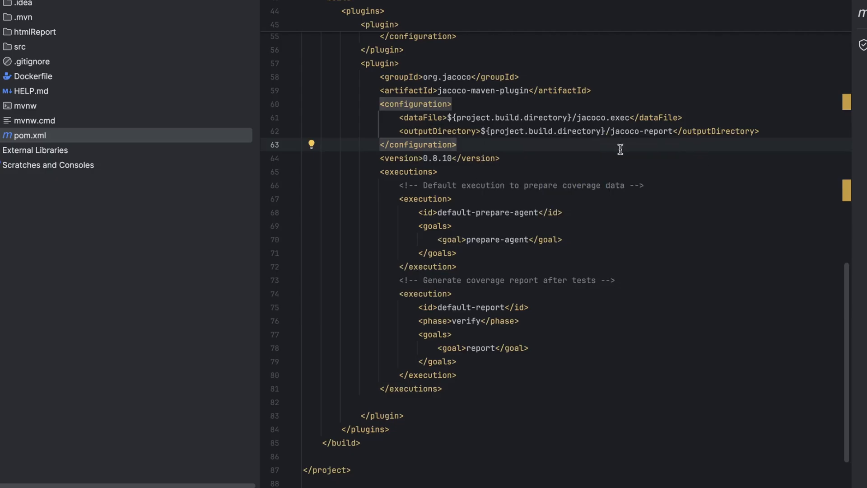
mouse_move(665, 94)
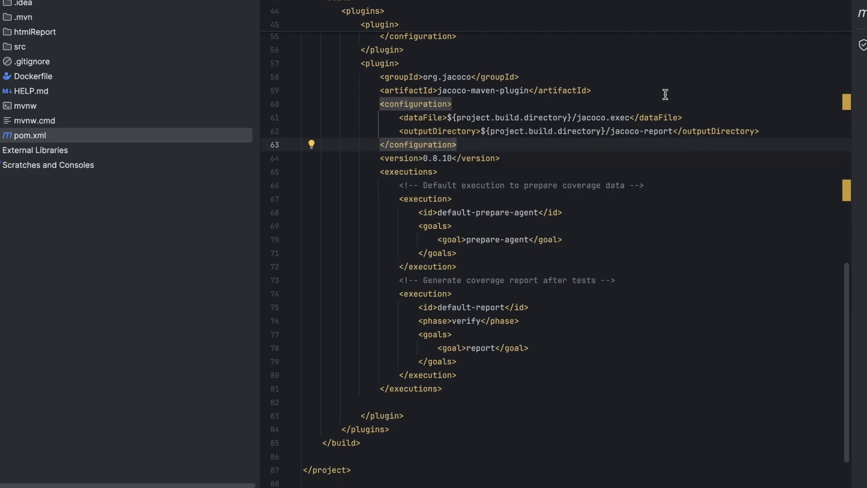
mouse_move(650, 90)
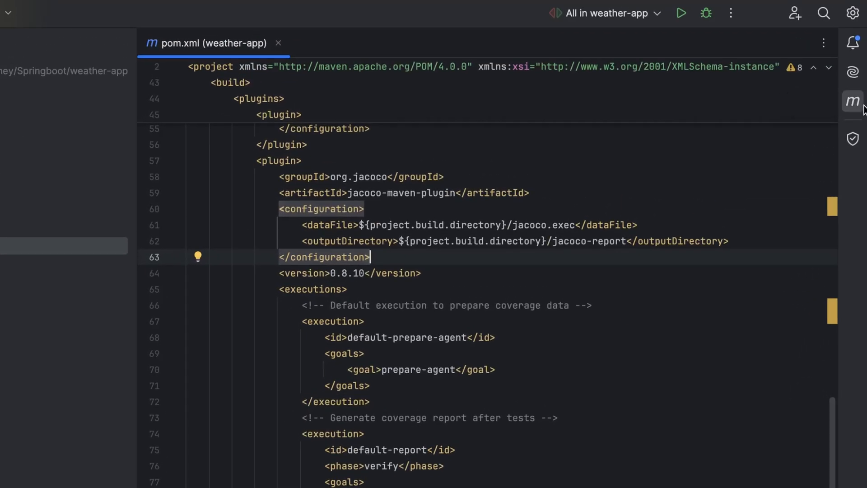
Run the Maven test phase to BUILD SUCCESS and reveal jacoco.exec in the target folder.
left_click(852, 101)
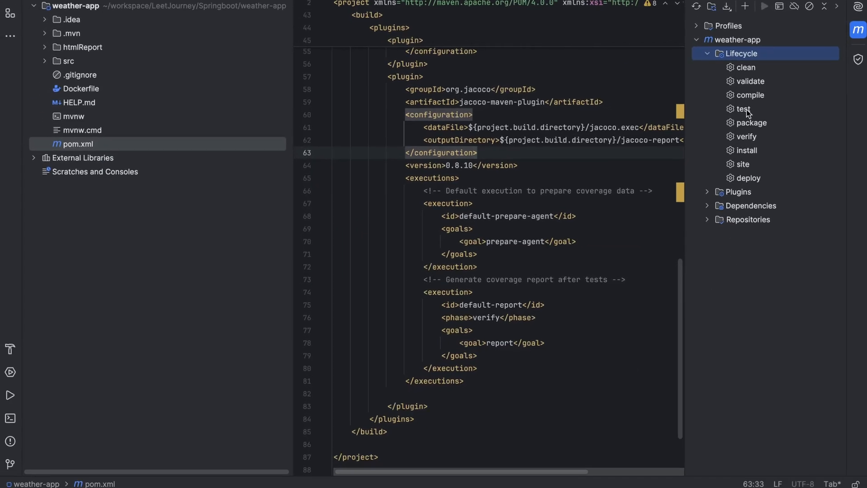
double_click(744, 108)
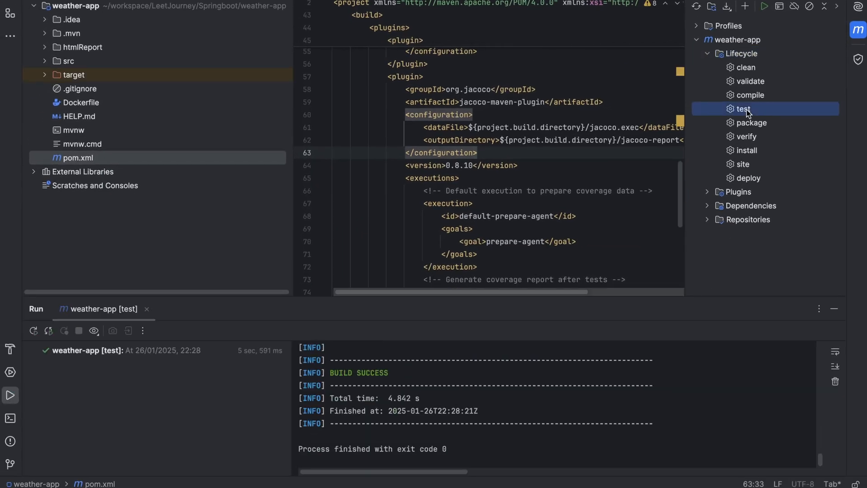
left_click(45, 74)
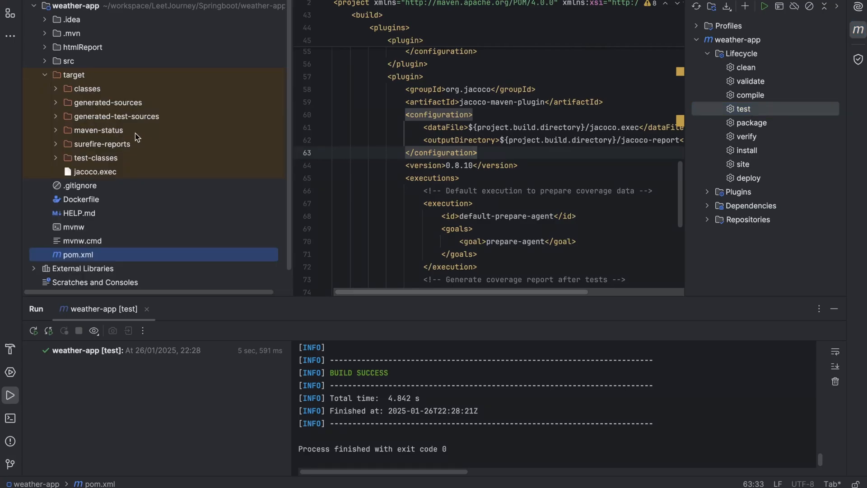
mouse_move(162, 108)
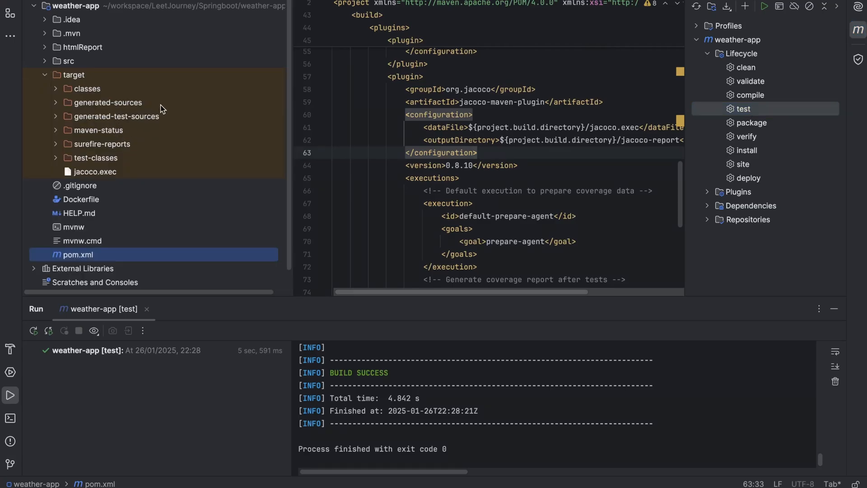
mouse_move(747, 138)
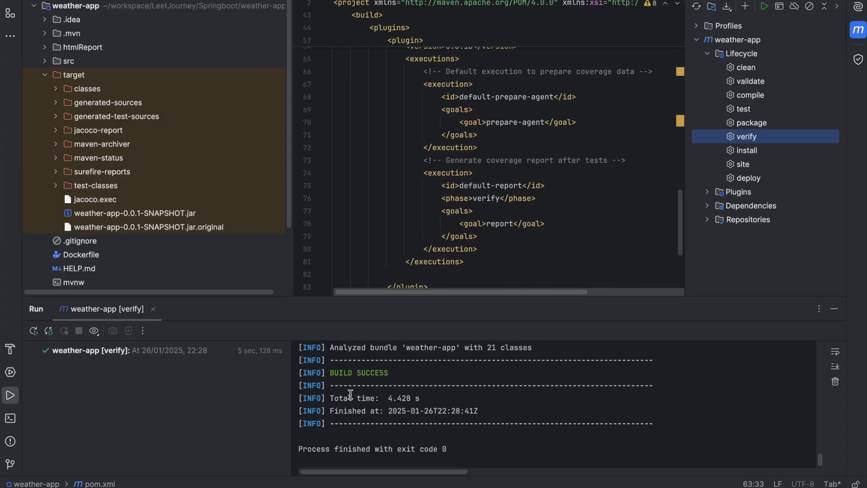
mouse_move(157, 168)
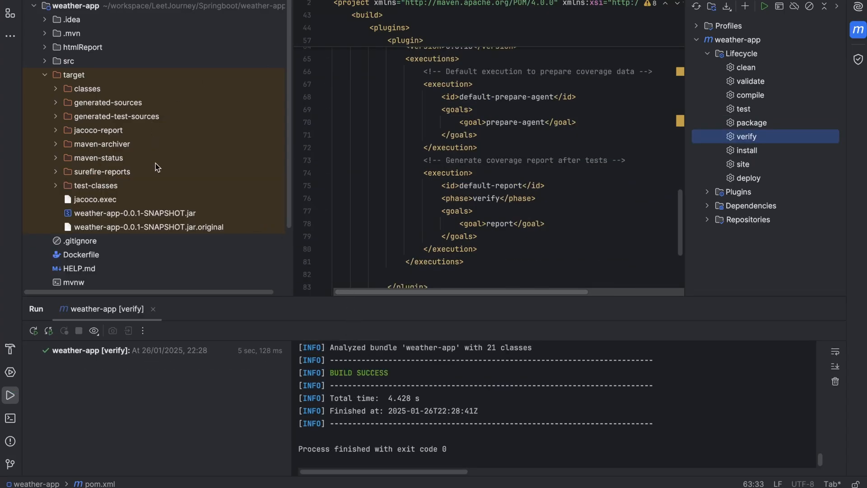
Refresh the target folder and reveal the jacoco-report package pages and index.html.
left_click(55, 74)
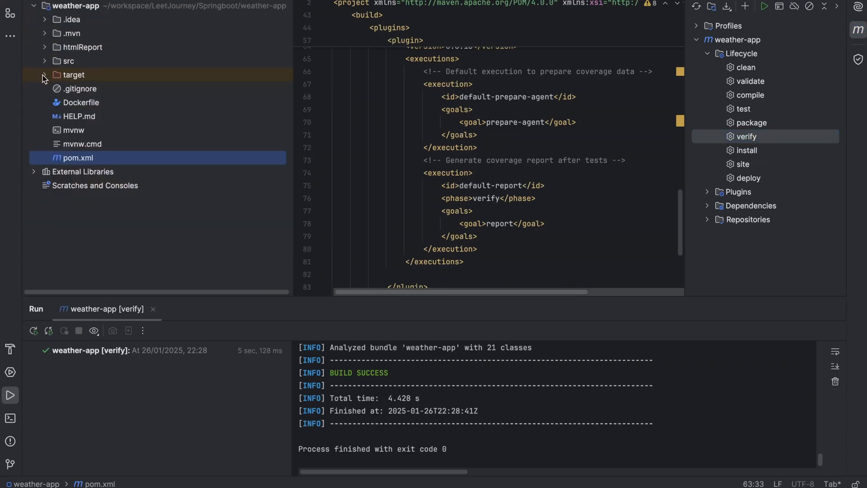
left_click(44, 74)
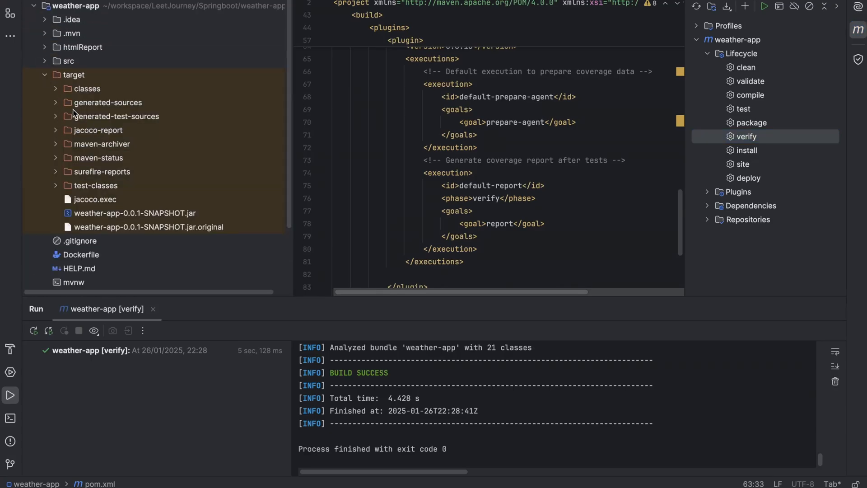
mouse_move(57, 137)
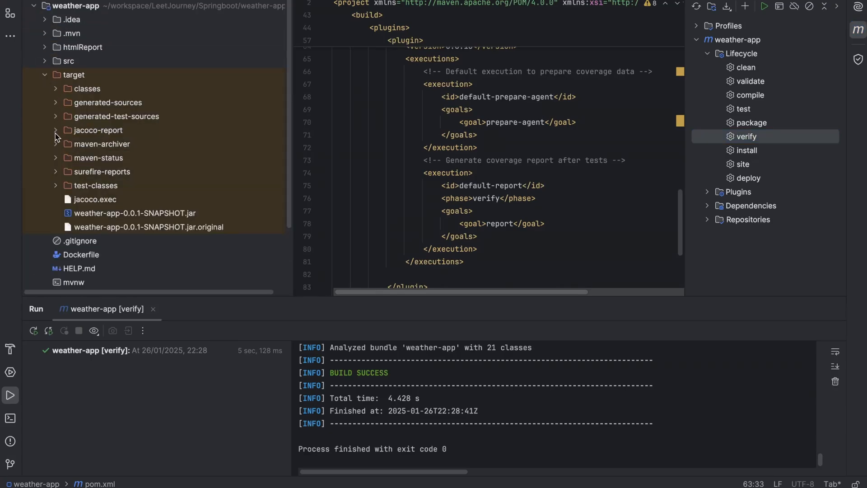
left_click(54, 130)
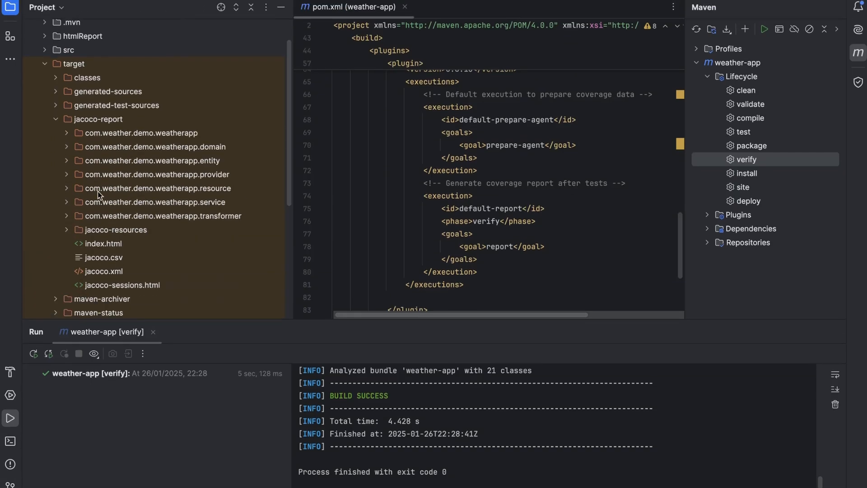
scroll("down", 3)
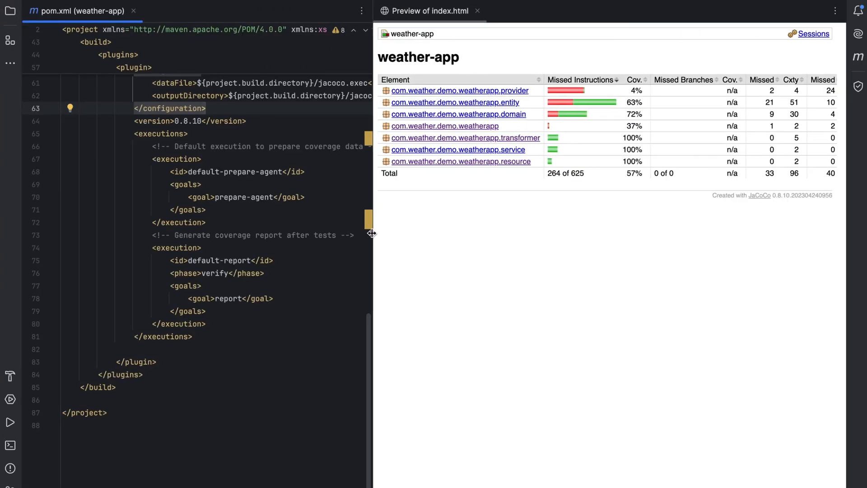
Widen the JaCoCo report preview and close pom.xml so it fills the editor.
left_click_drag(371, 234, 274, 233)
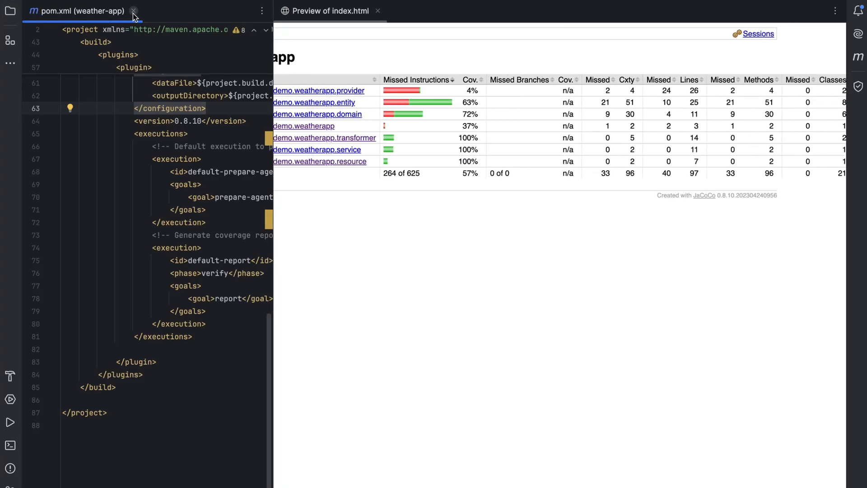
left_click(133, 10)
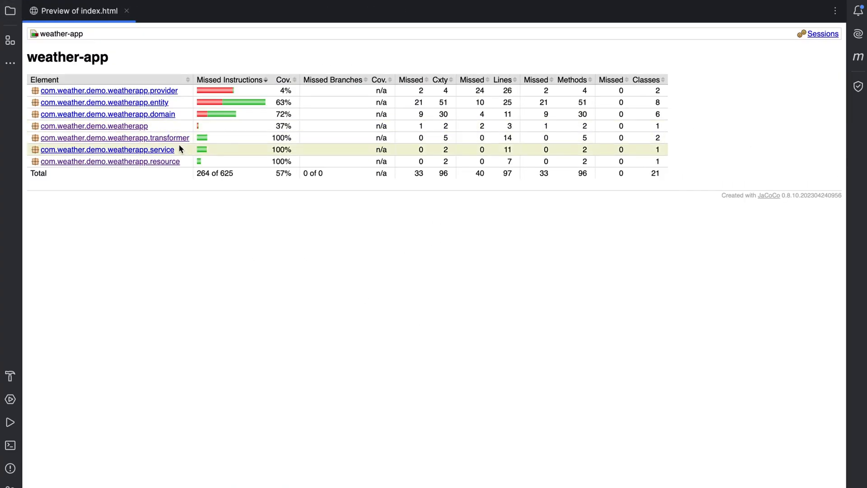
mouse_move(487, 242)
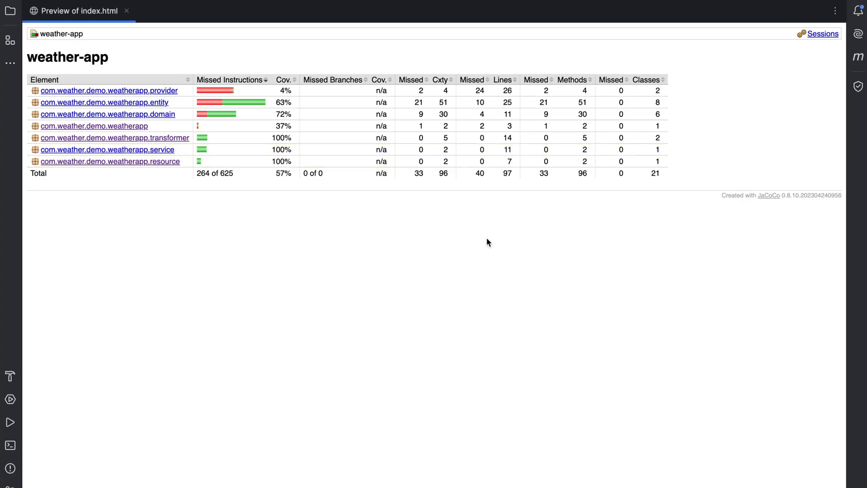
mouse_move(366, 80)
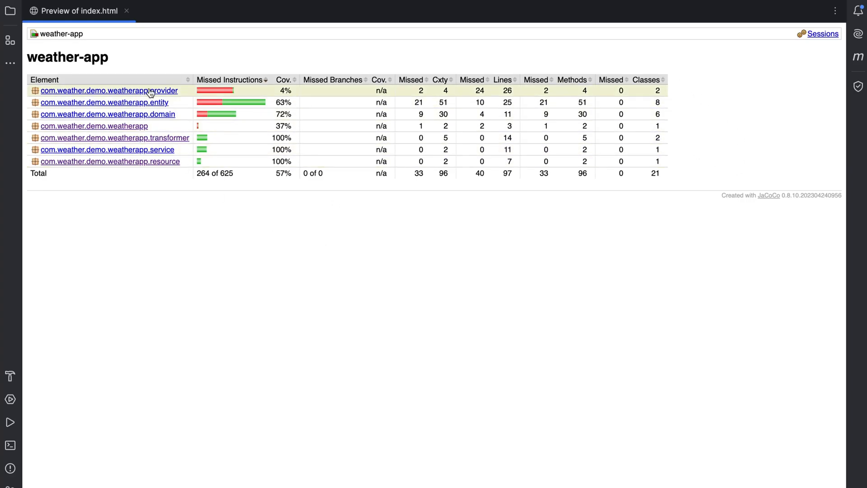
mouse_move(71, 182)
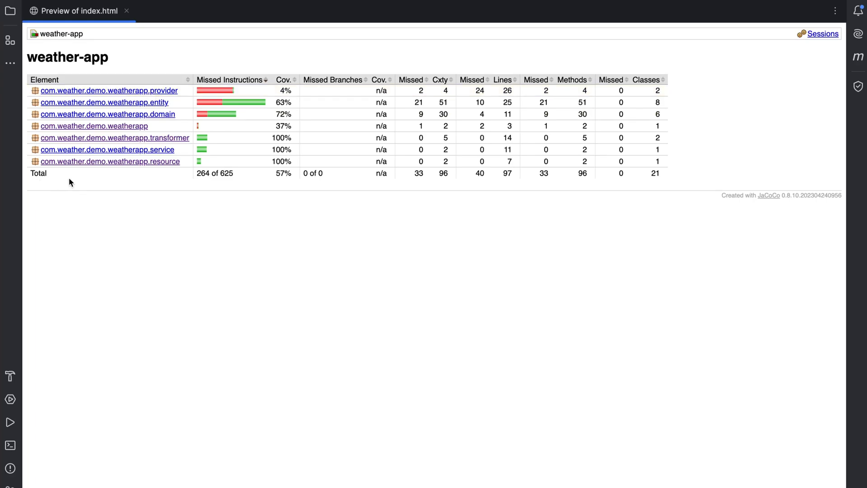
mouse_move(272, 176)
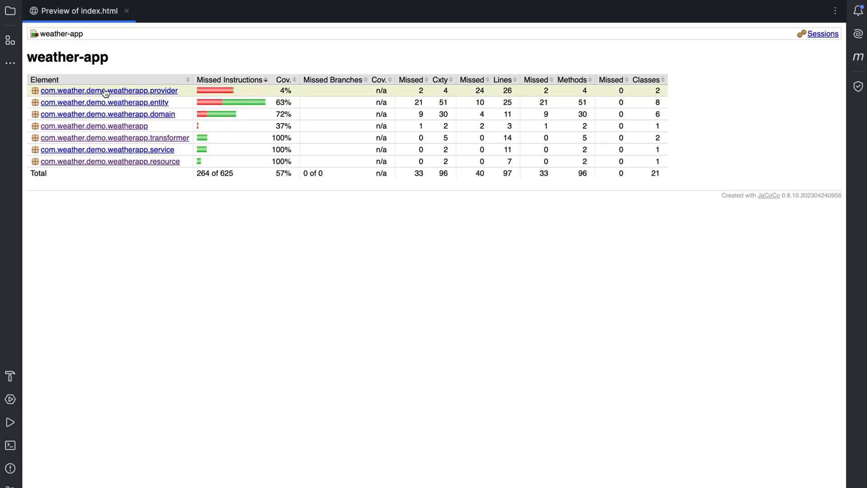
mouse_move(104, 102)
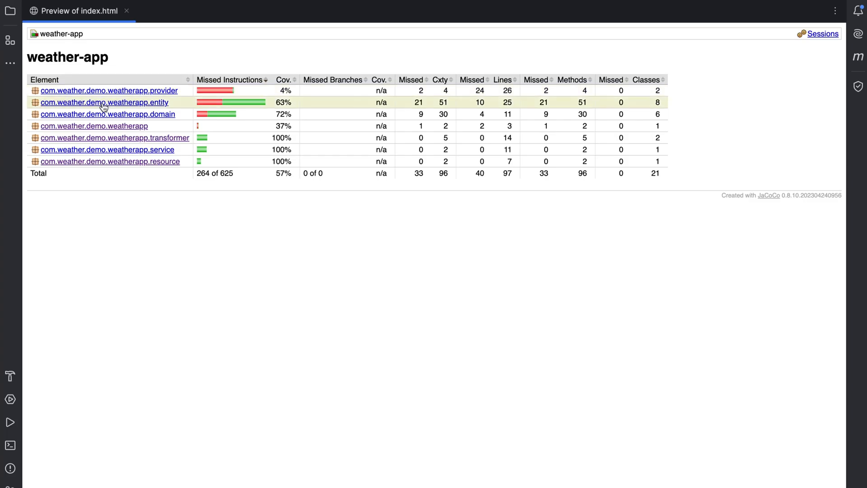
mouse_move(134, 104)
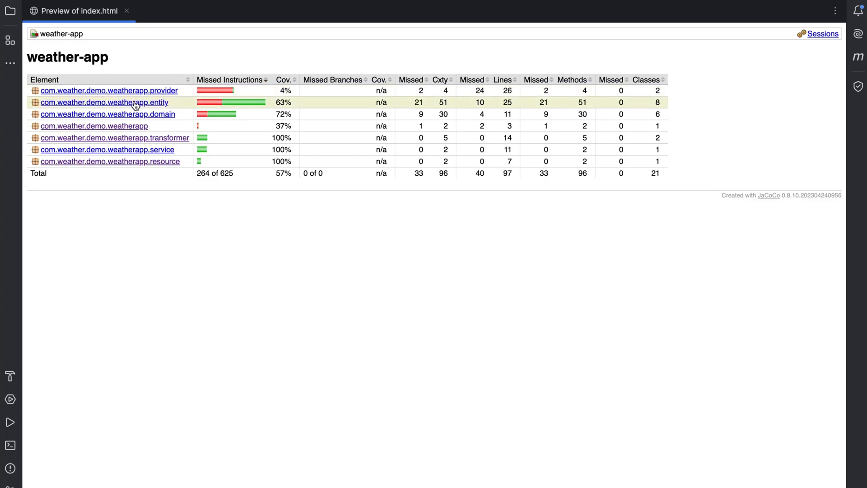
left_click(104, 103)
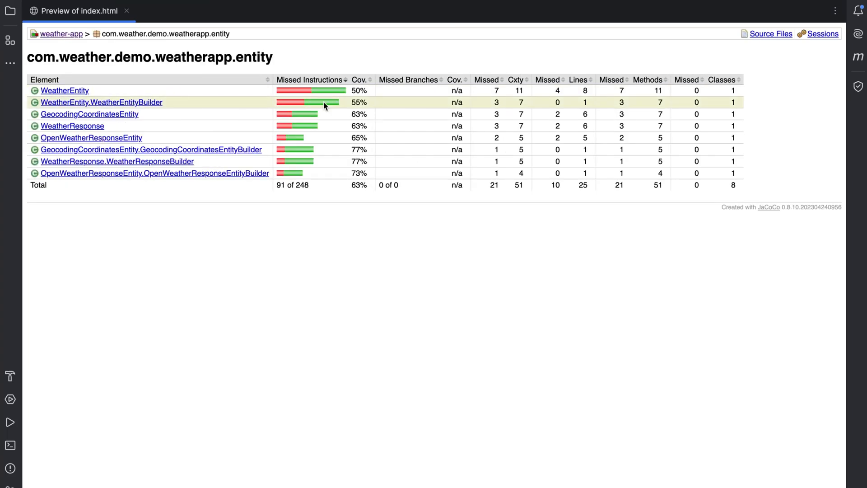
mouse_move(130, 104)
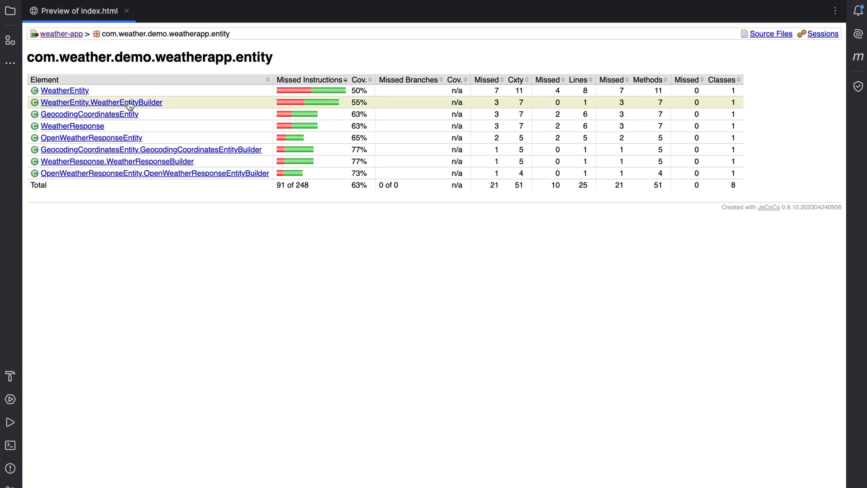
left_click(101, 102)
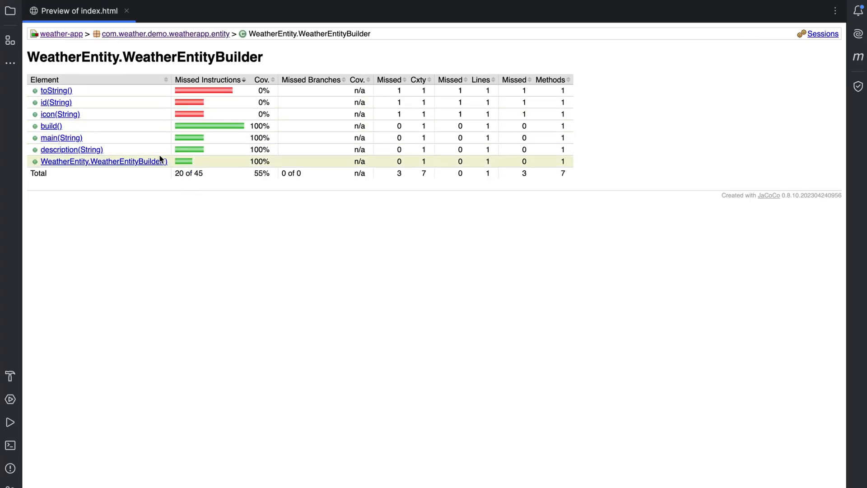
mouse_move(123, 93)
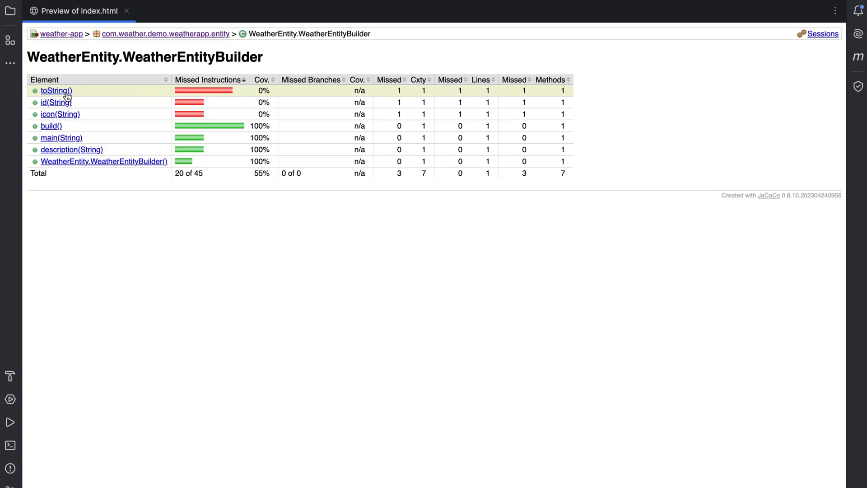
mouse_move(90, 126)
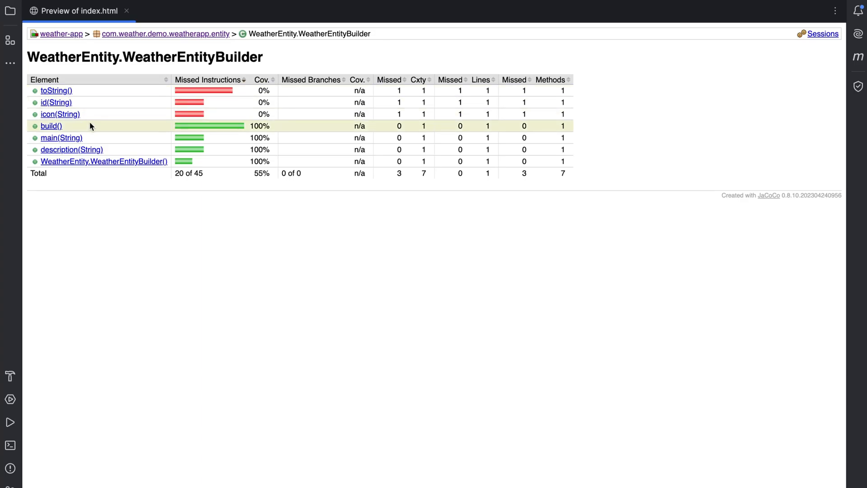
mouse_move(77, 149)
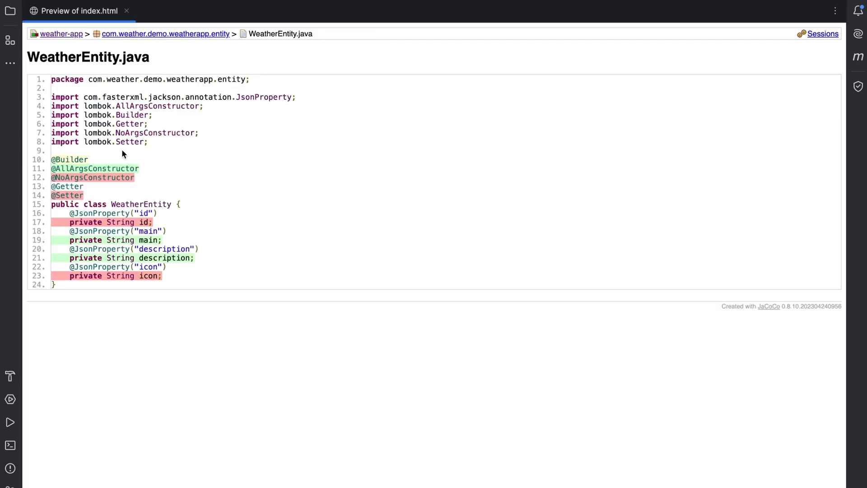
mouse_move(179, 275)
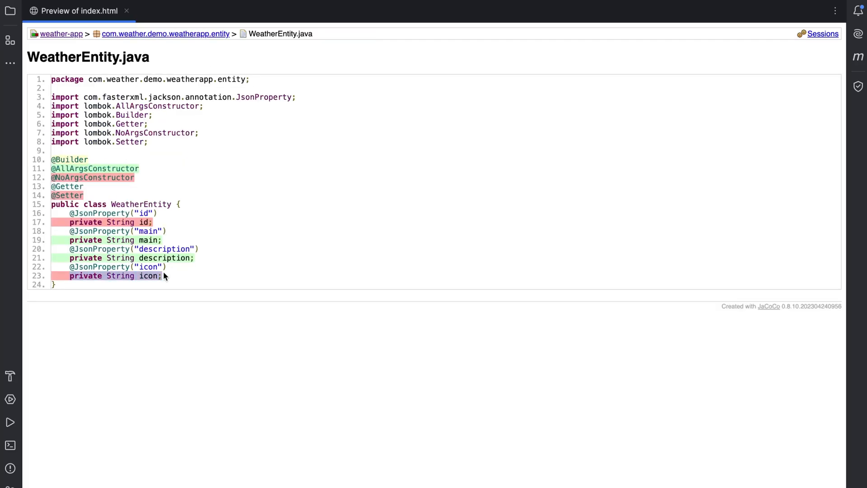
mouse_move(185, 277)
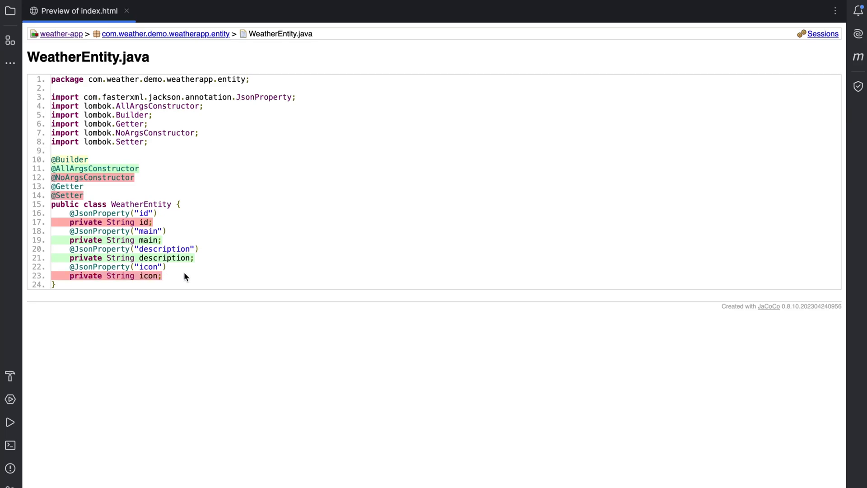
left_click(61, 33)
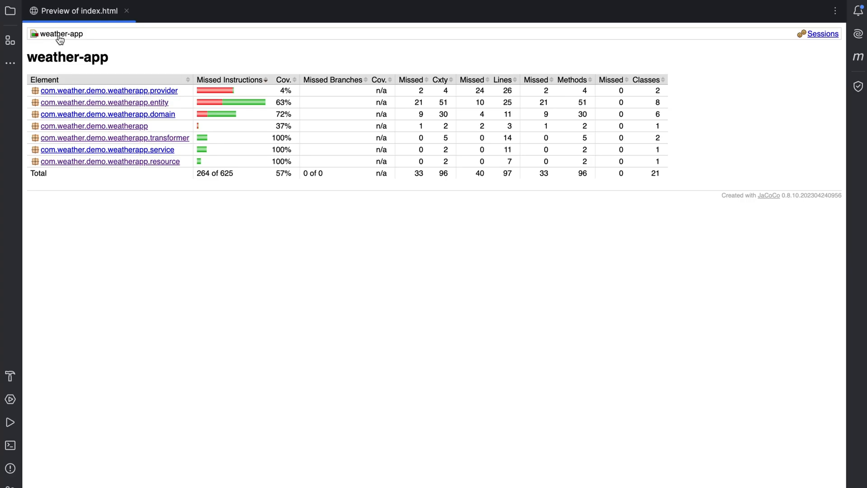
Close the report, open pom.xml and add a BUNDLE LINE COVEREDRATIO check with 0.8 minimum.
left_click(127, 11)
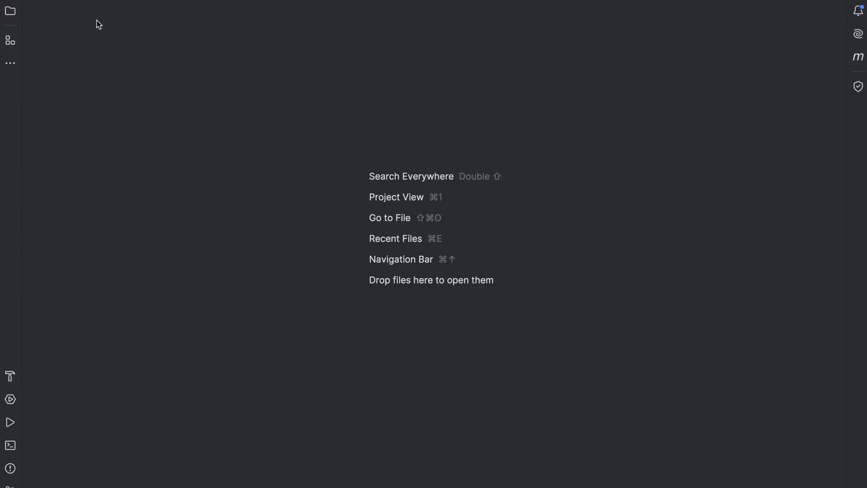
mouse_move(10, 11)
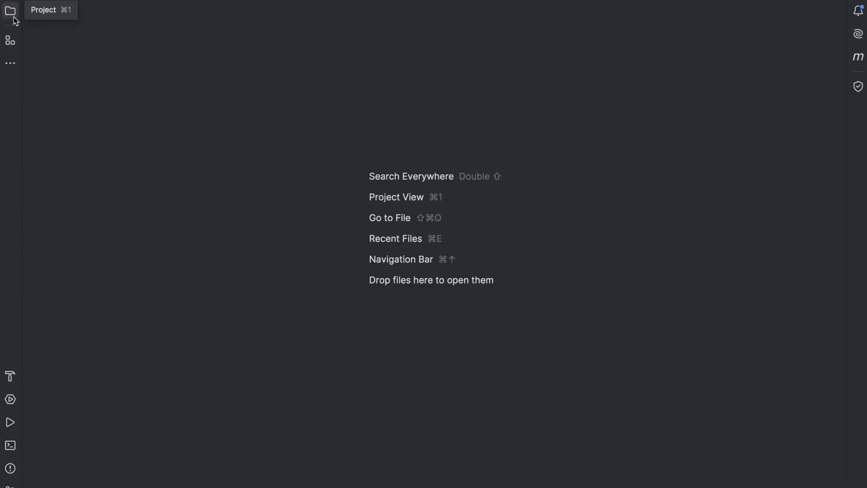
left_click(10, 10)
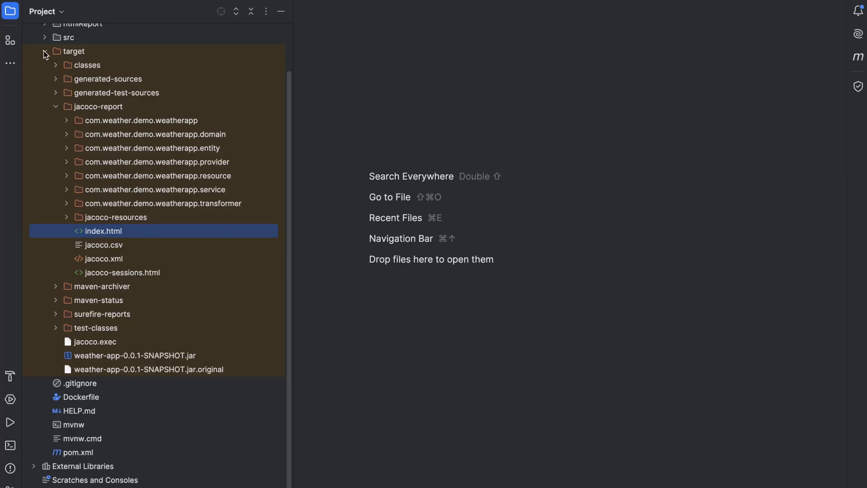
double_click(80, 452)
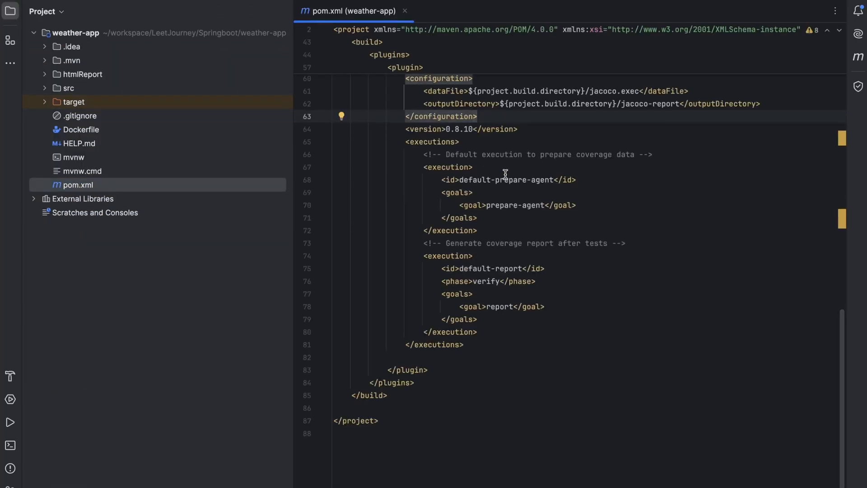
scroll("up", 3)
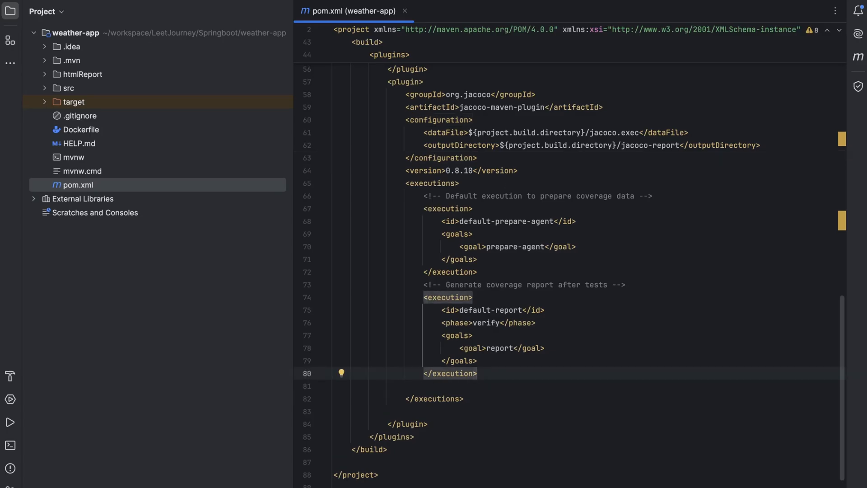
scroll("down", 3)
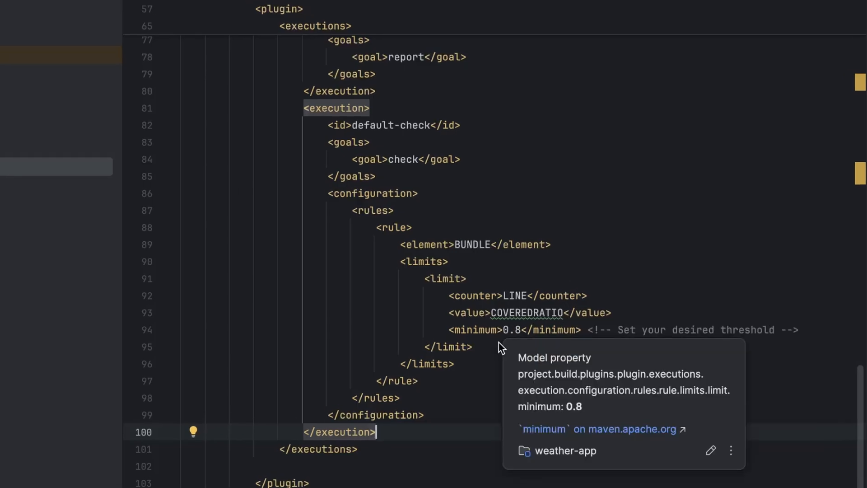
mouse_move(628, 116)
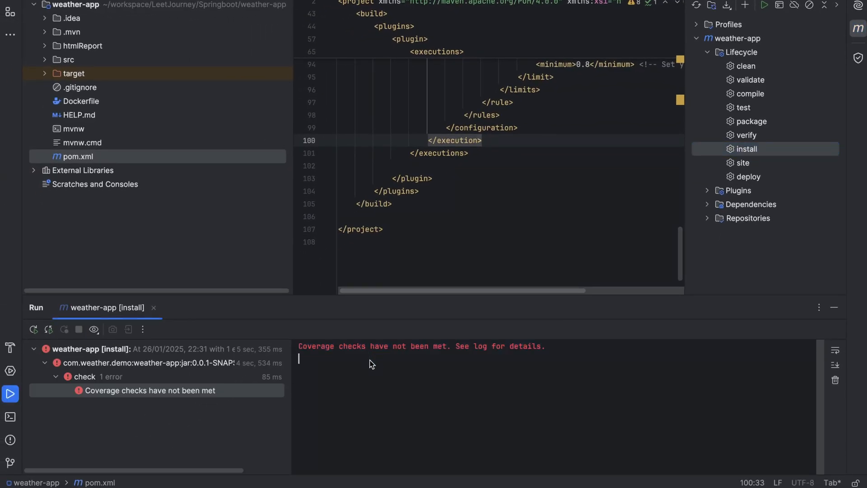
mouse_move(342, 357)
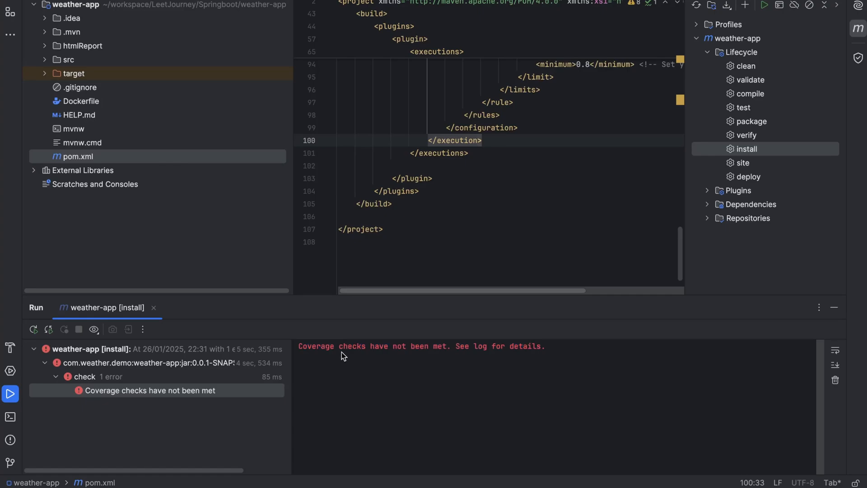
Review the Maven install failure caused by the unmet coverage check.
scroll("up", 3)
type("2")
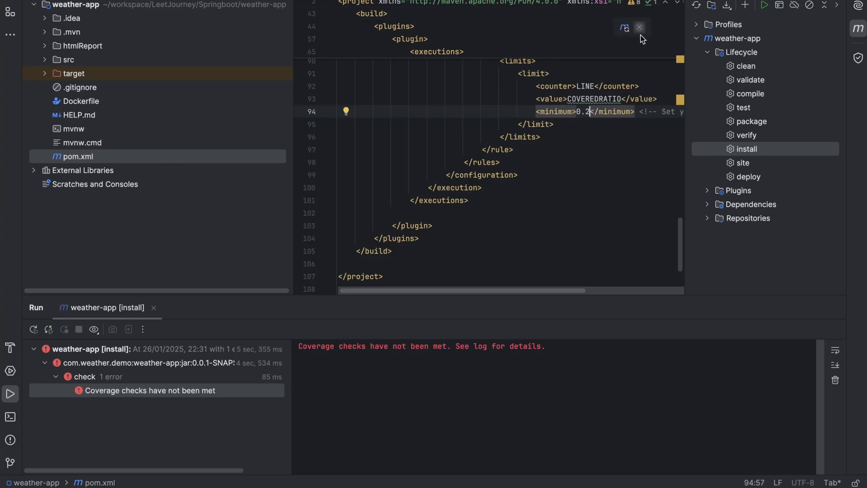
mouse_move(624, 27)
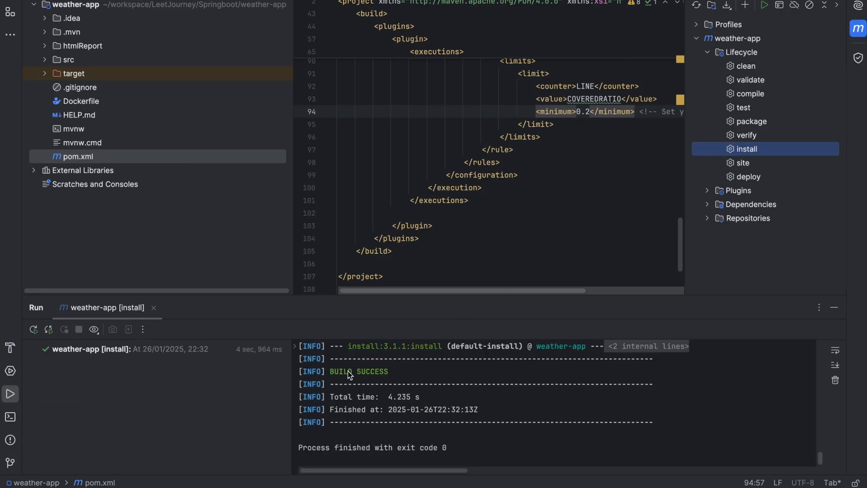
mouse_move(579, 135)
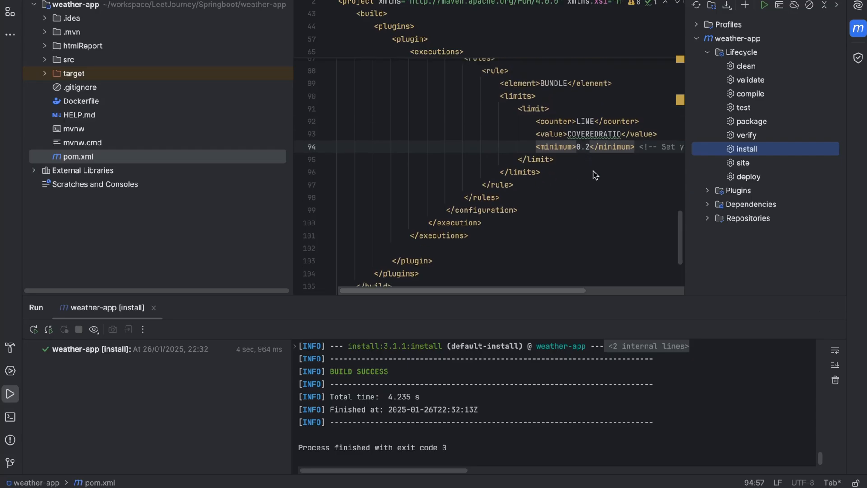
Review the Maven install BUILD SUCCESS after the 0.2 line coverage minimum.
scroll("up", 3)
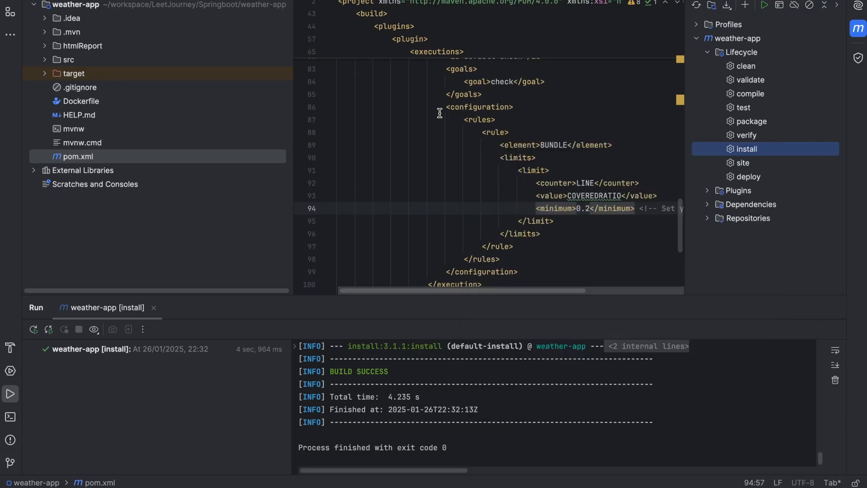
mouse_move(453, 154)
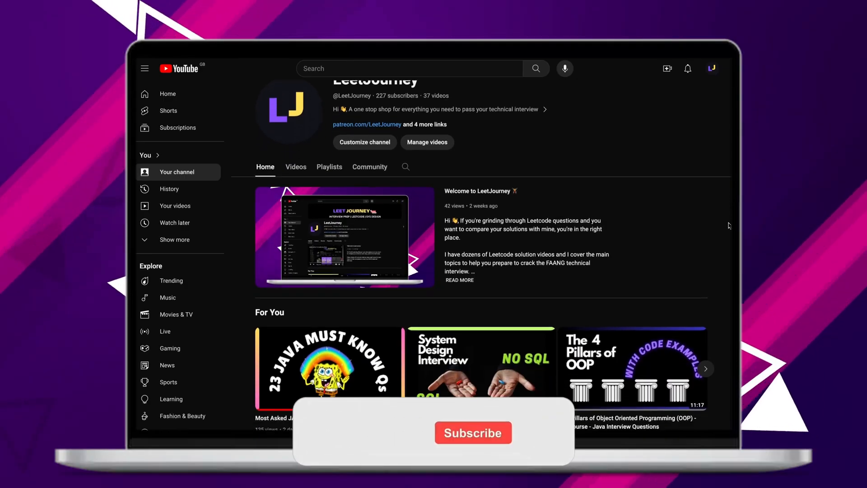
Scroll the LeetJourney channel page and subscribe to it.
scroll("down", 3)
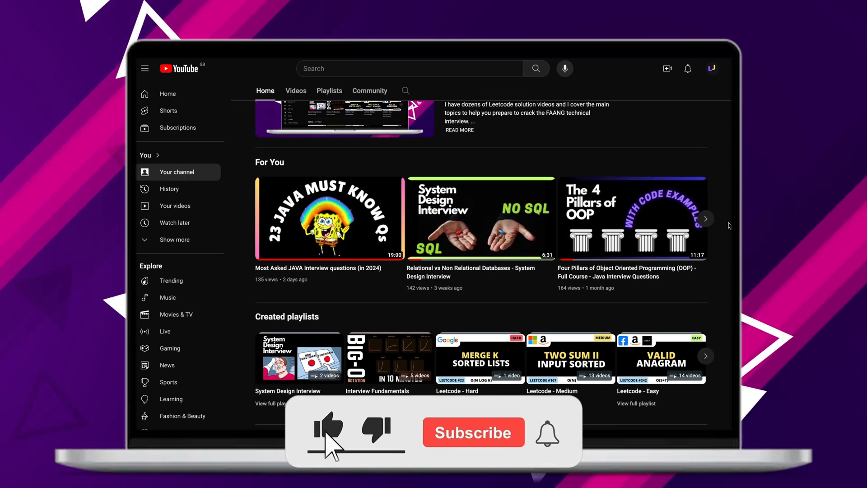
left_click(327, 432)
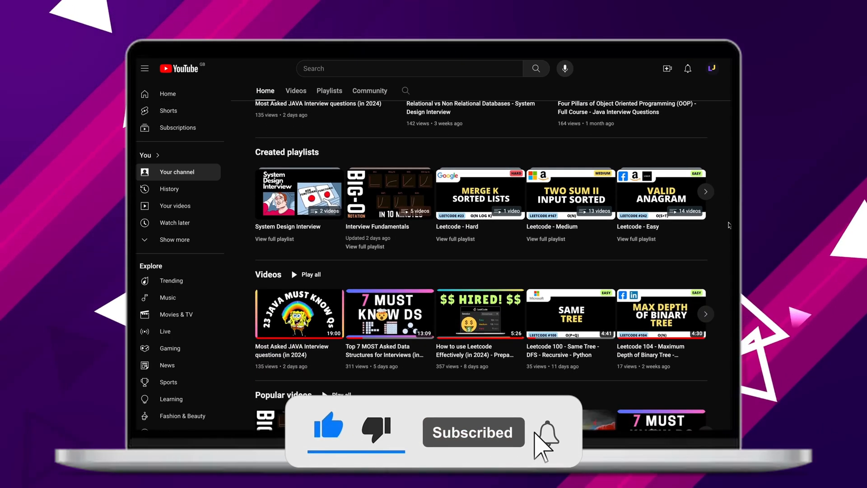